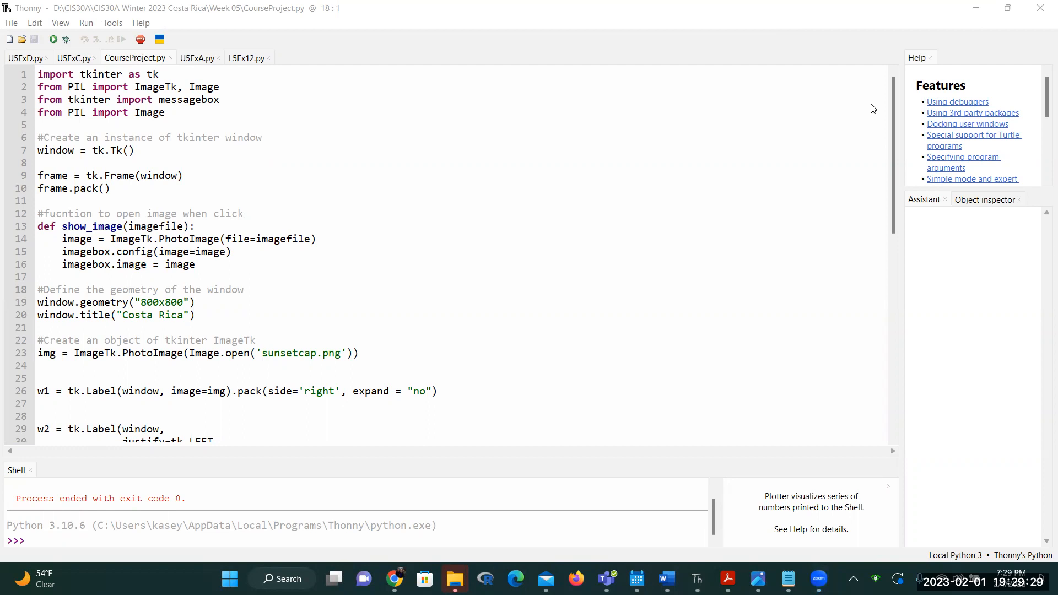
mouse_move(404, 257)
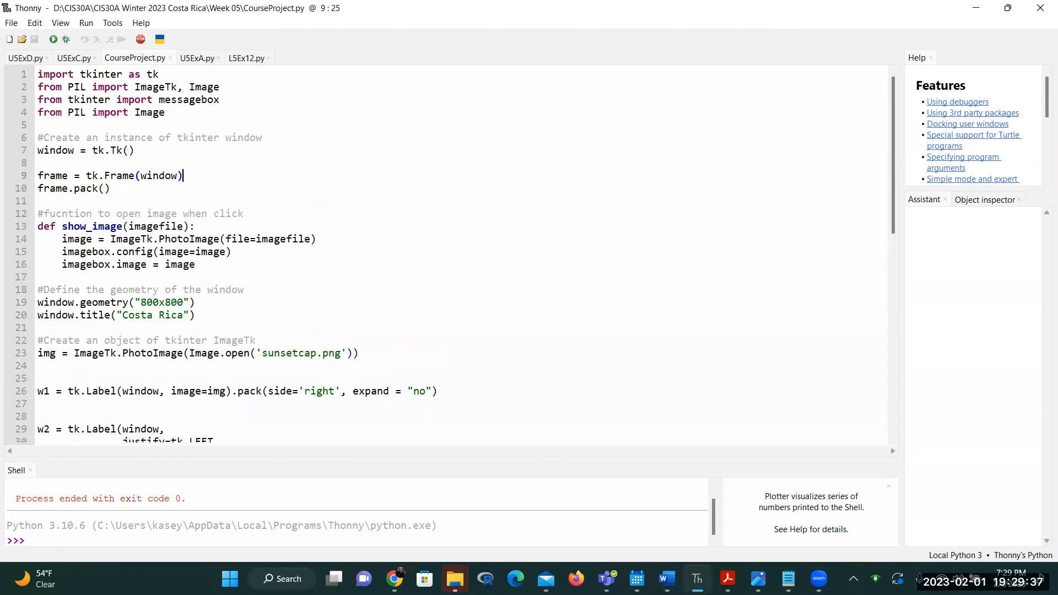
Step: Place the cursor on the frame-creation line of CourseProject.py before switching to Notepad
click(787, 585)
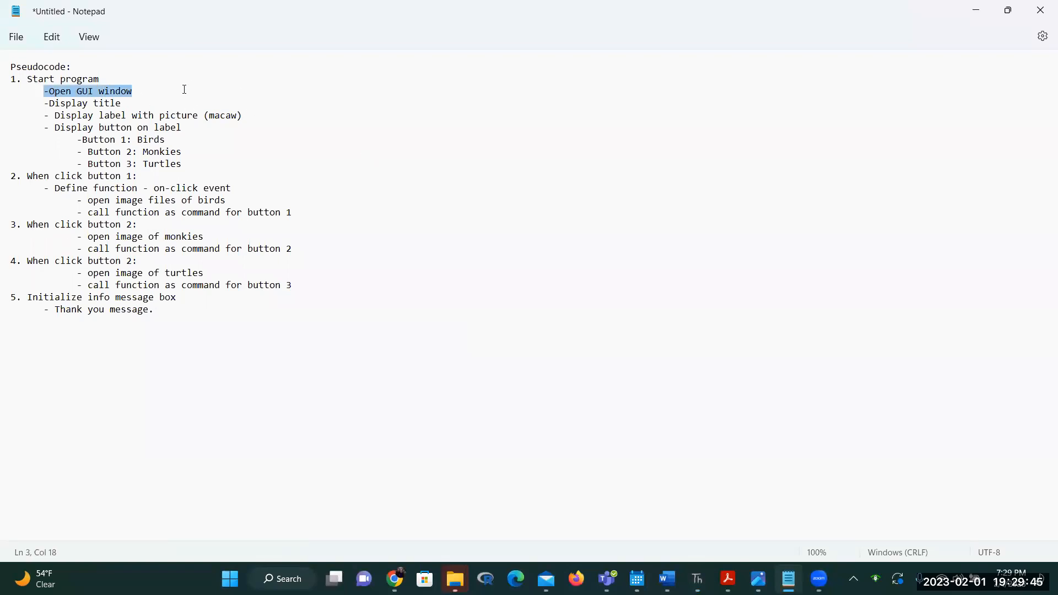
Step: Replace 'macaw' with 'sunset' as the label picture in the pseudocode
click(179, 104)
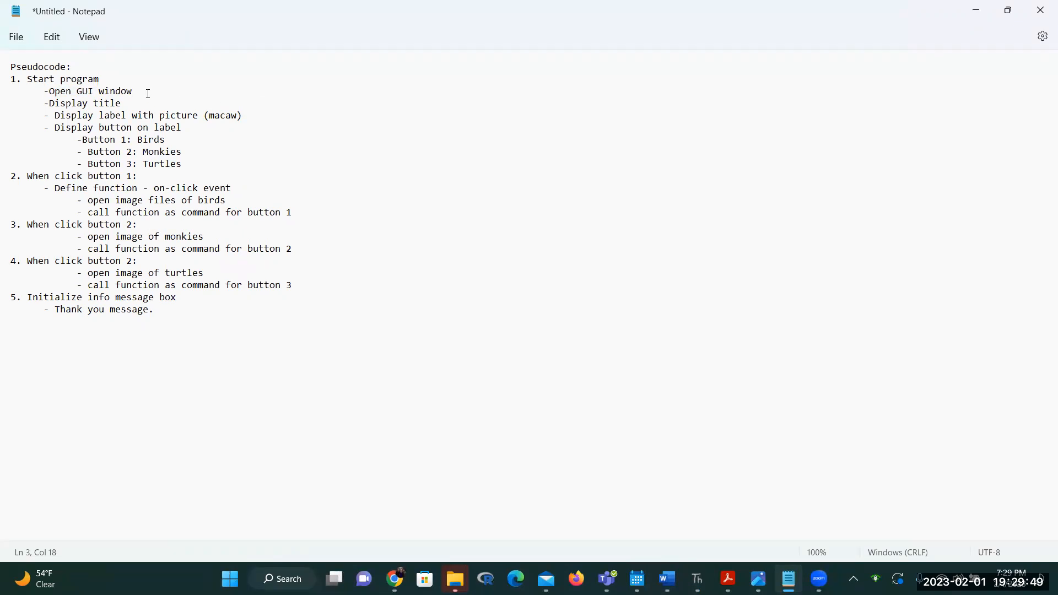
click(120, 104)
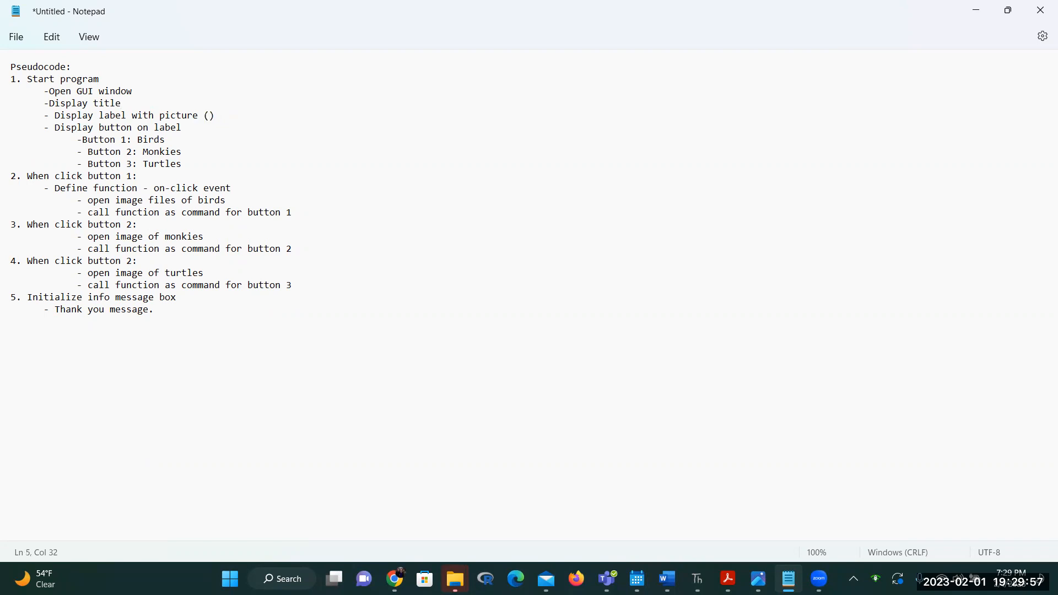
text(sunset)
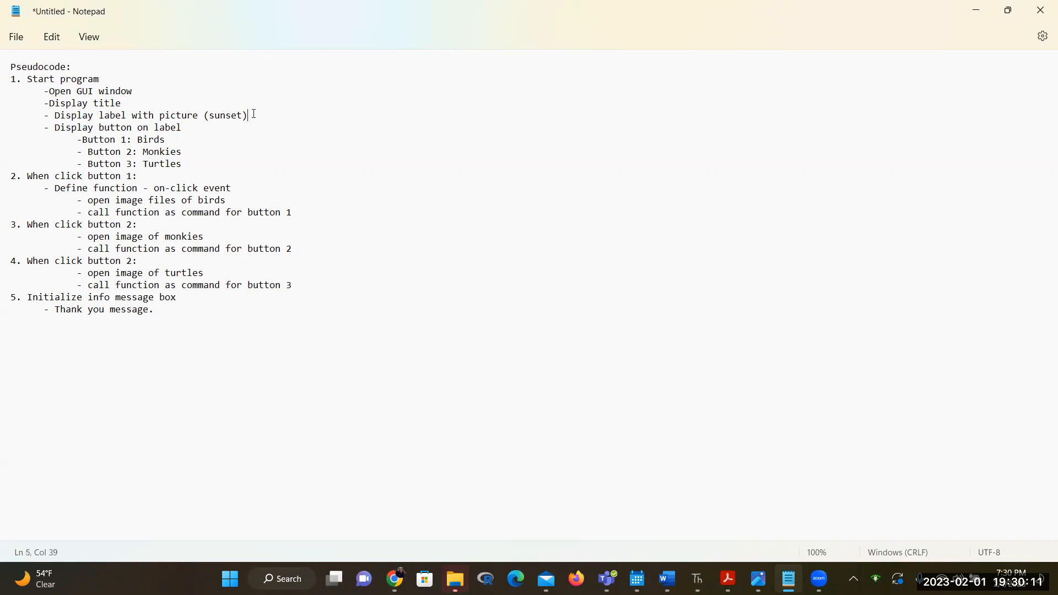
Step: Add a new pseudocode step reading 'label containing button instructions.'
key(enter)
text(- Display)
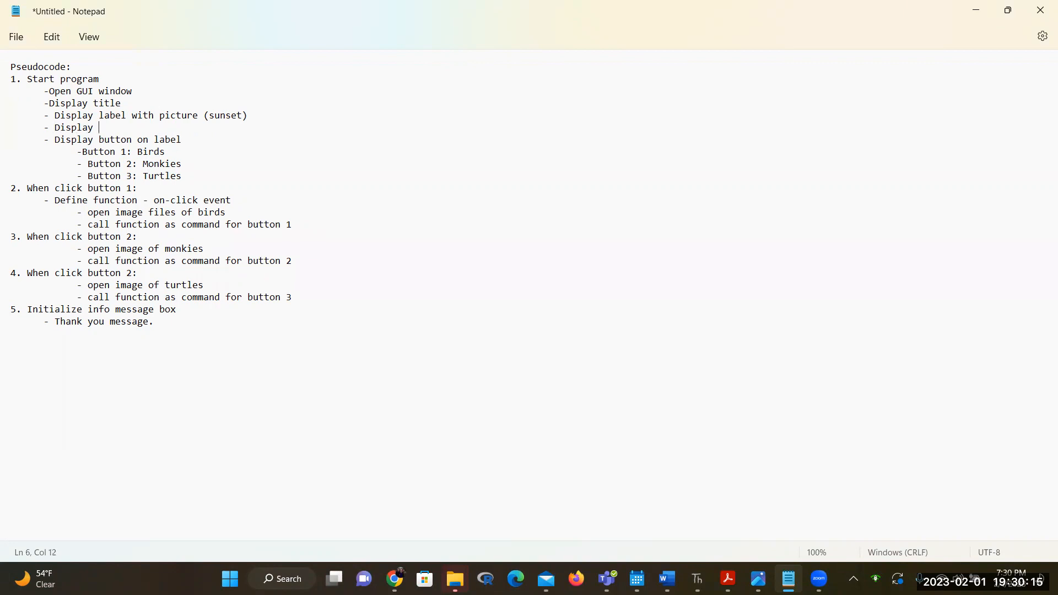
text(label co)
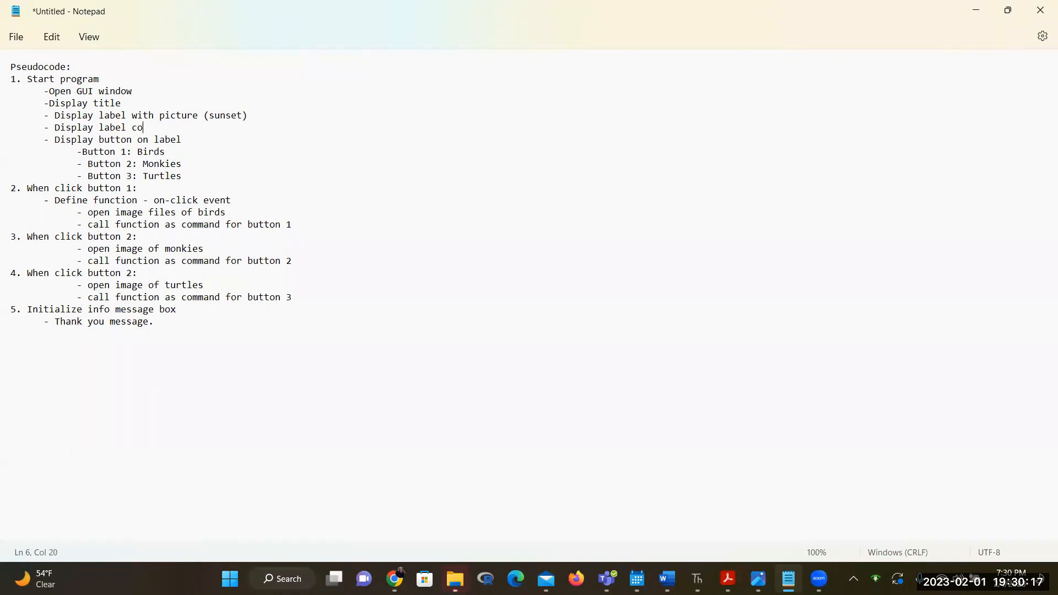
text(ntaining)
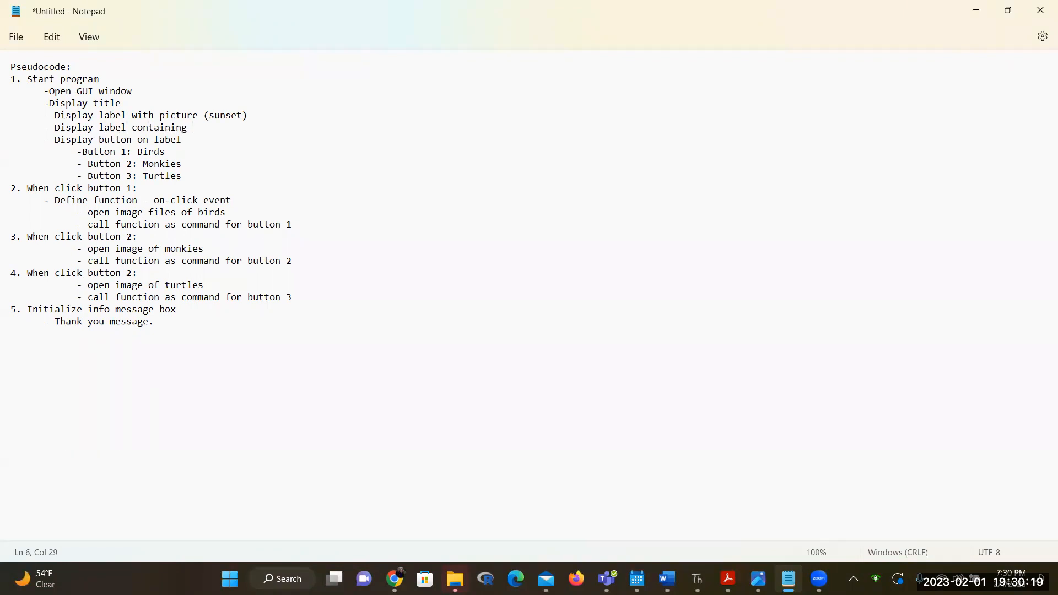
text(button inst)
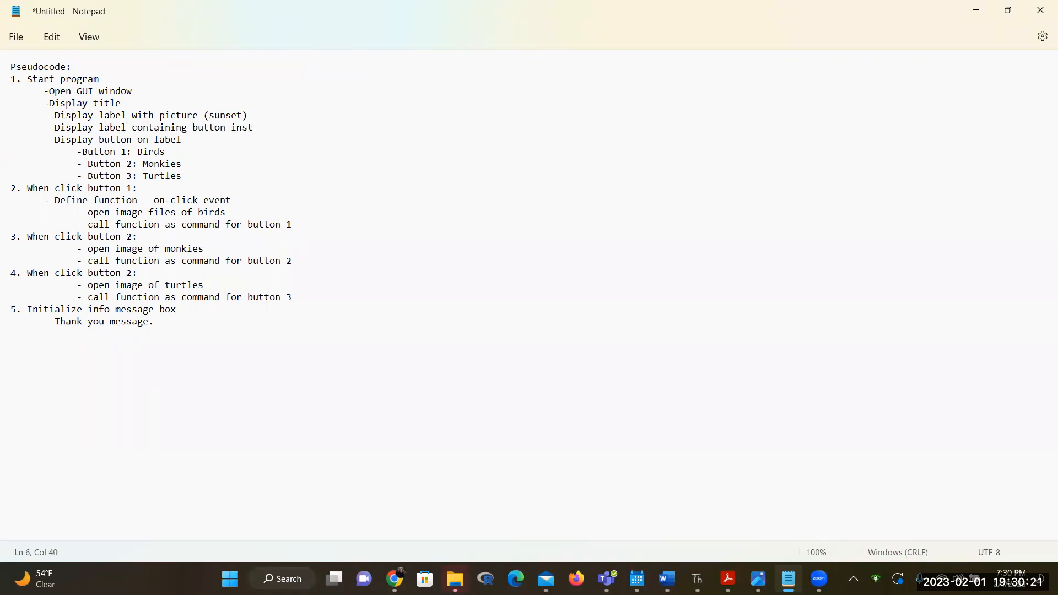
text(ructions.)
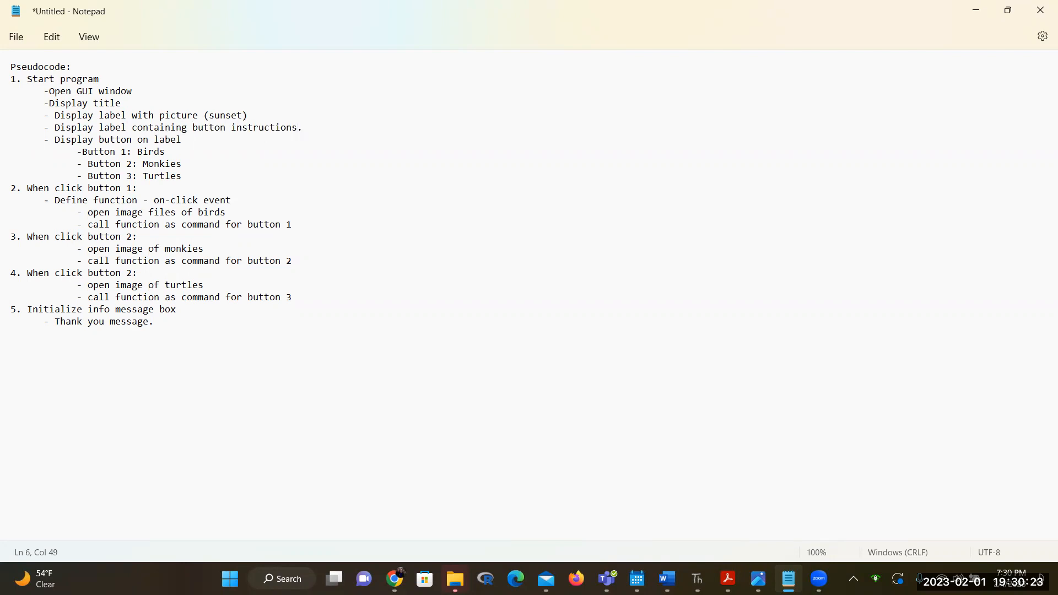
mouse_move(201, 148)
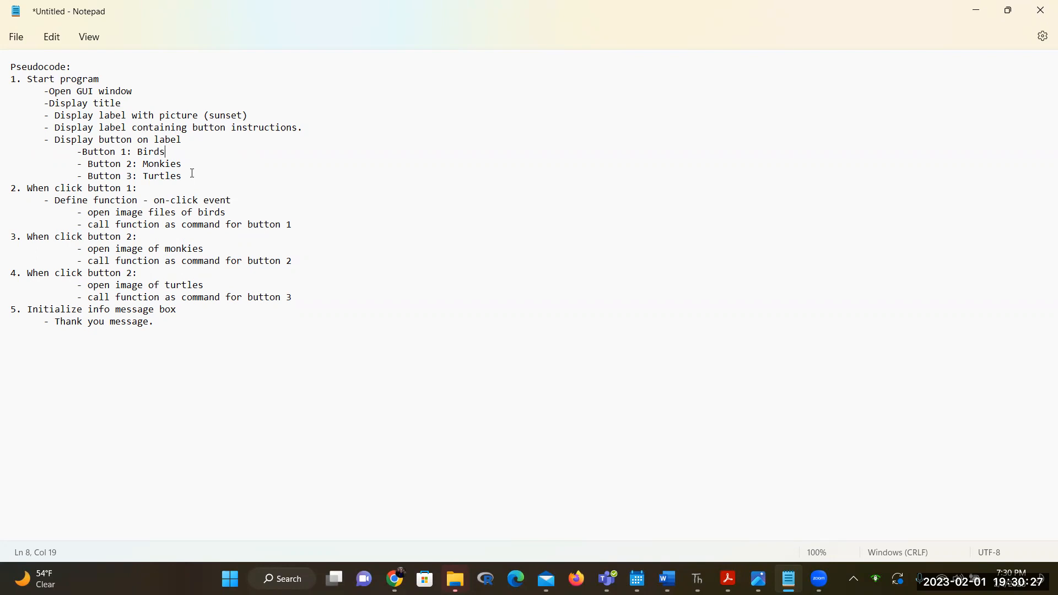
Step: Move 'Thank you message.' from step 5 up under 'Open GUI window' in step 1
click(181, 164)
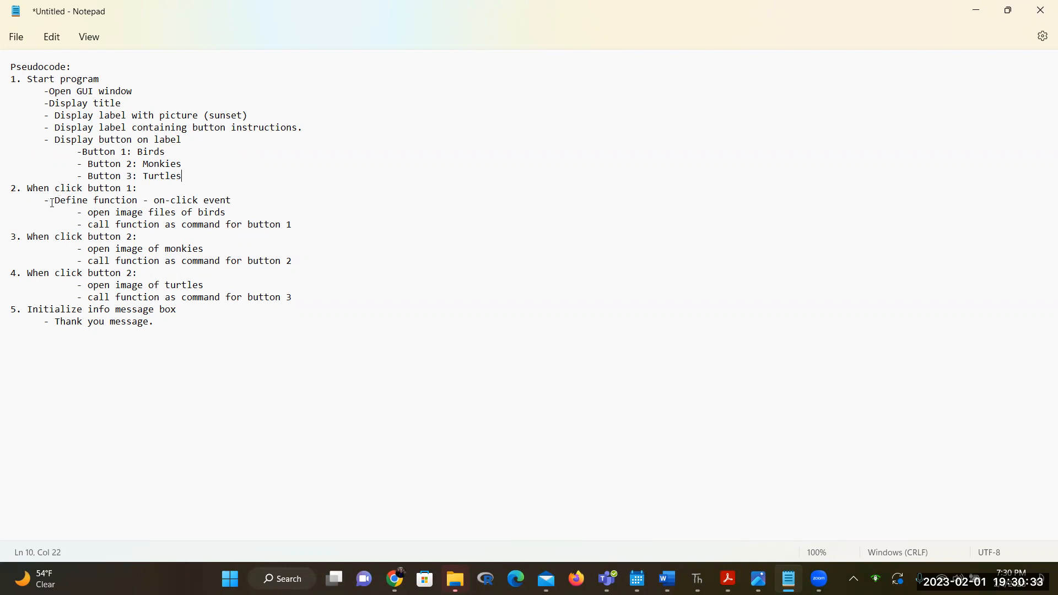
double_click(95, 199)
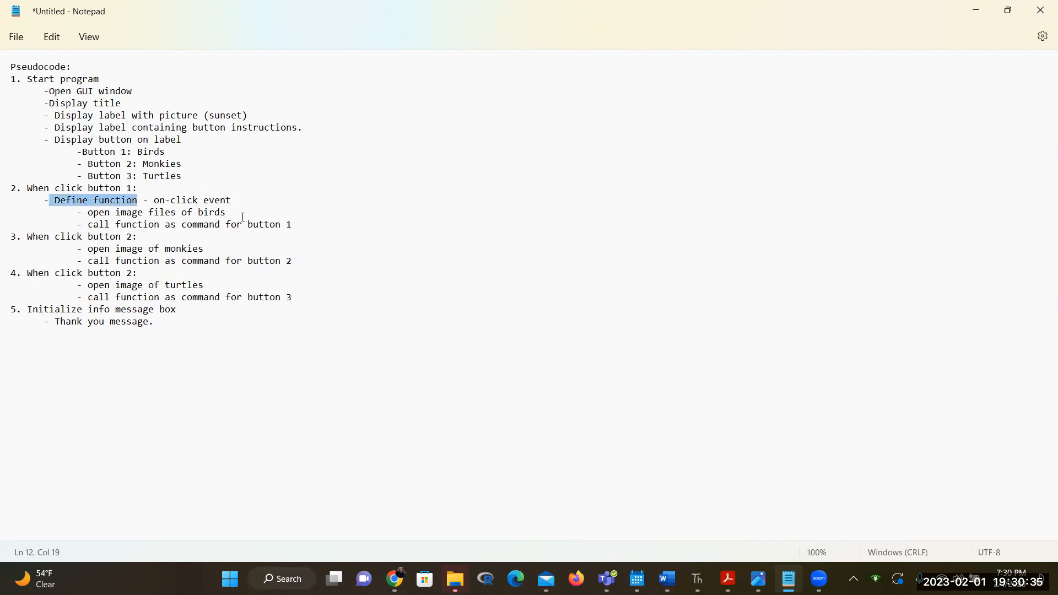
click(227, 212)
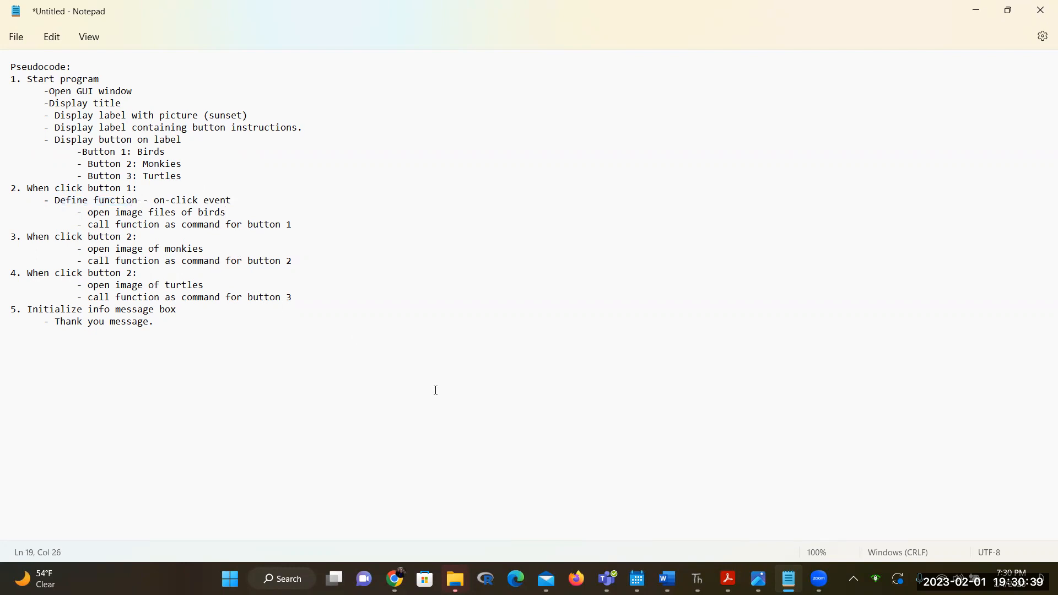
double_click(128, 321)
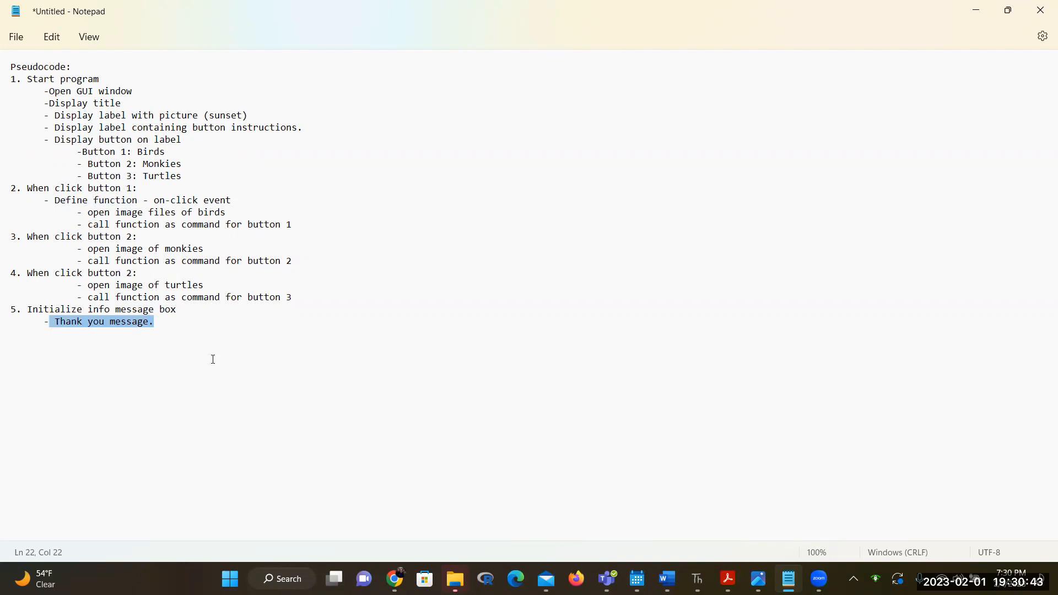
key(Delete)
text(-)
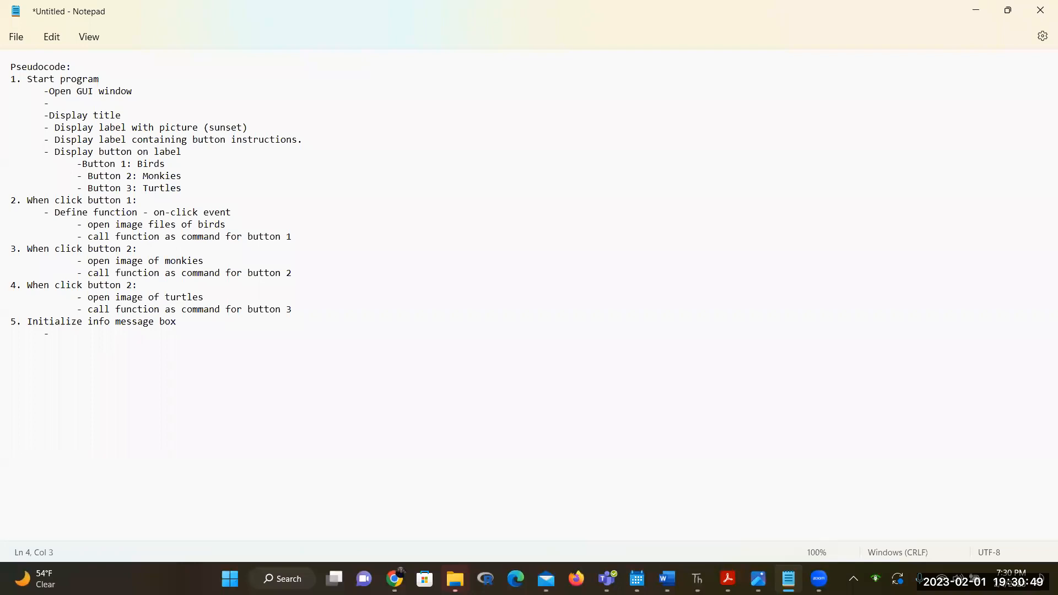
text(Thank you message.)
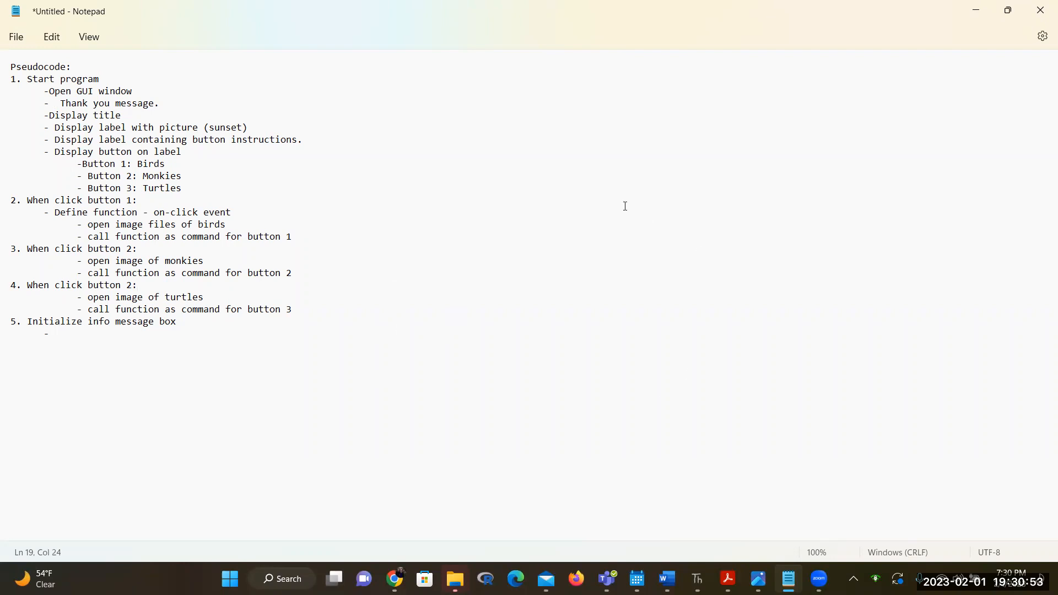
click(137, 284)
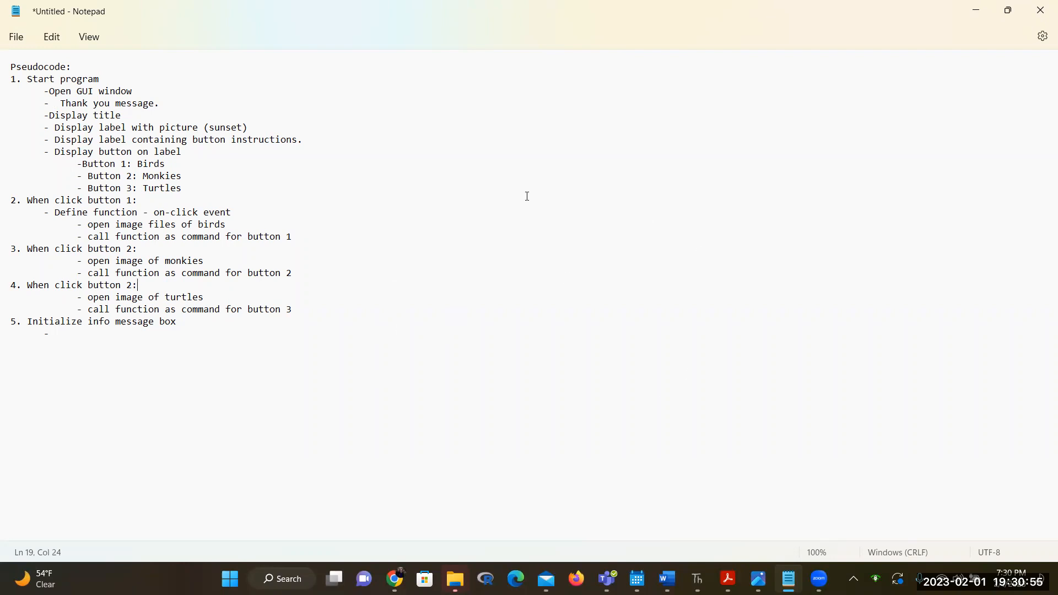
mouse_move(719, 566)
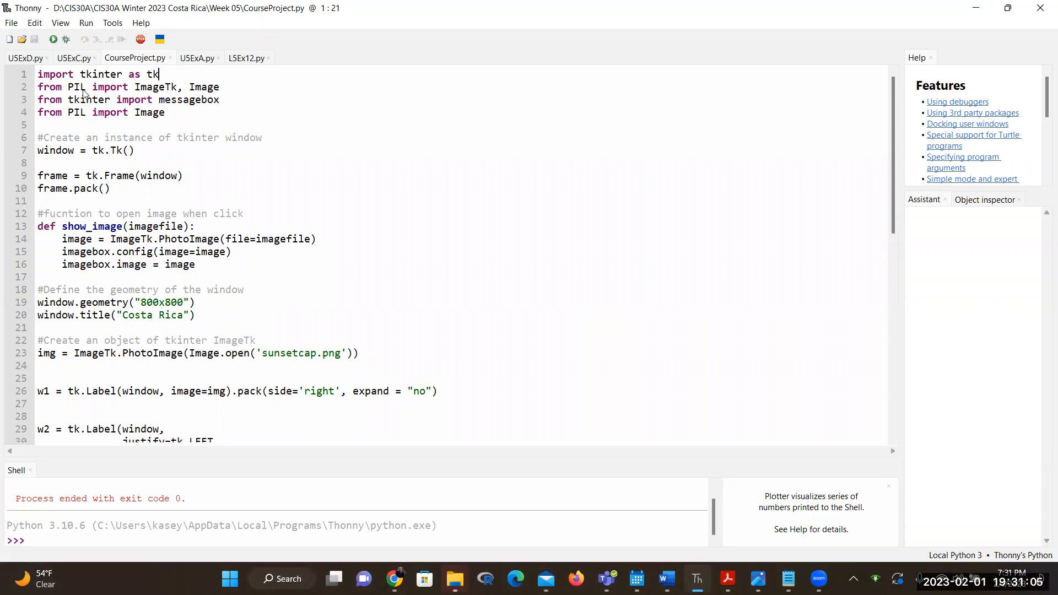
Step: Highlight the PIL module name on the import line and scroll down through the script
double_click(74, 86)
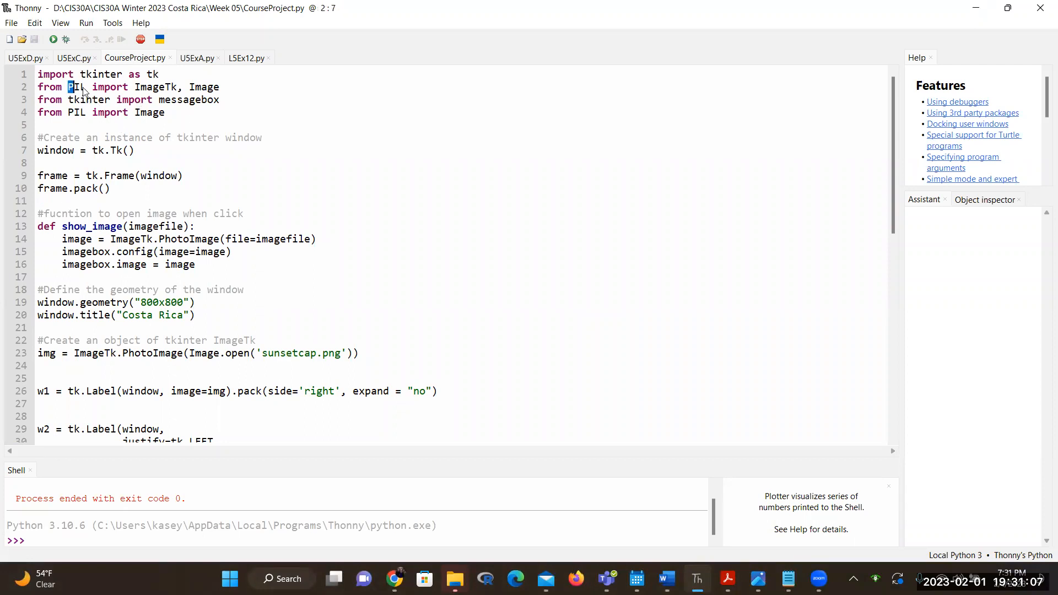
double_click(76, 86)
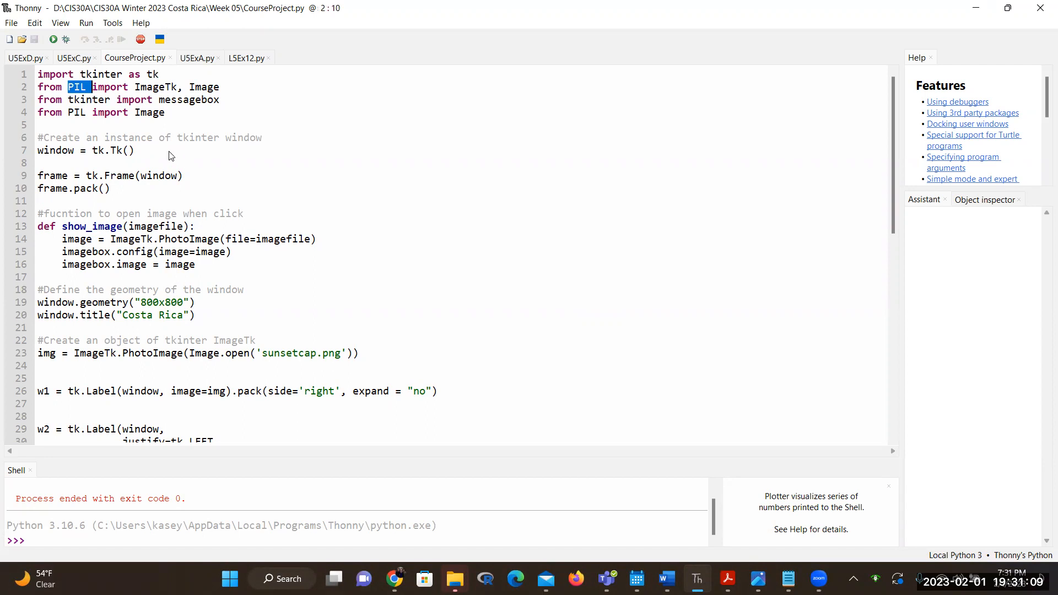
mouse_move(196, 103)
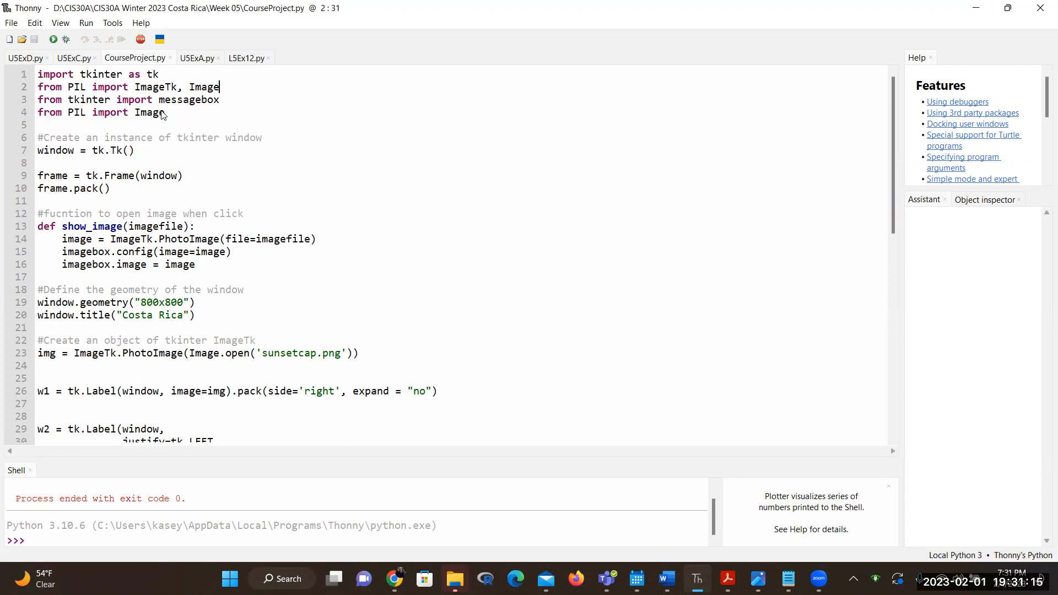
mouse_move(168, 116)
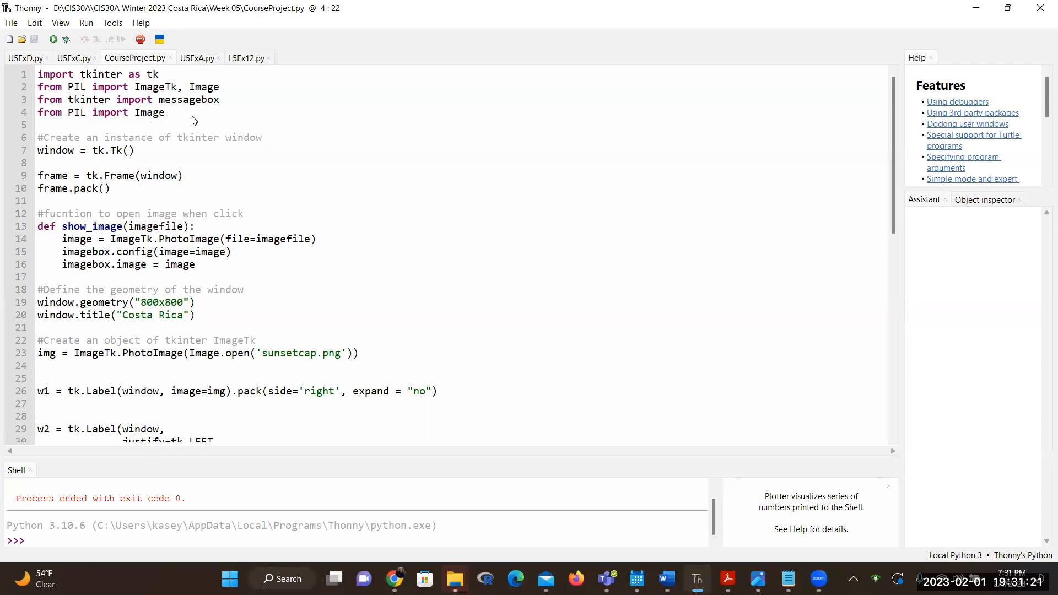
mouse_move(337, 161)
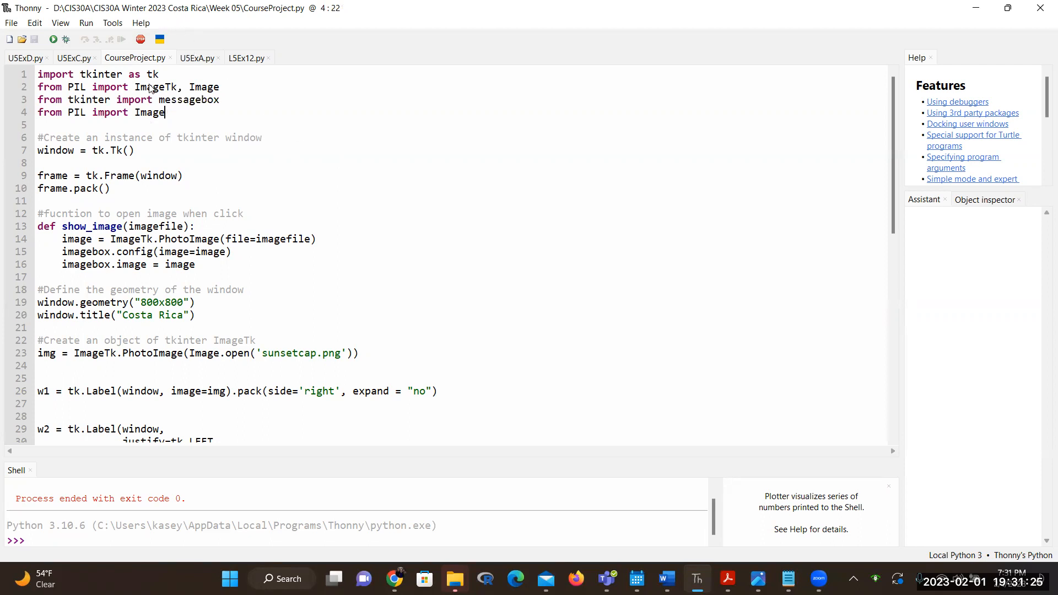
mouse_move(161, 154)
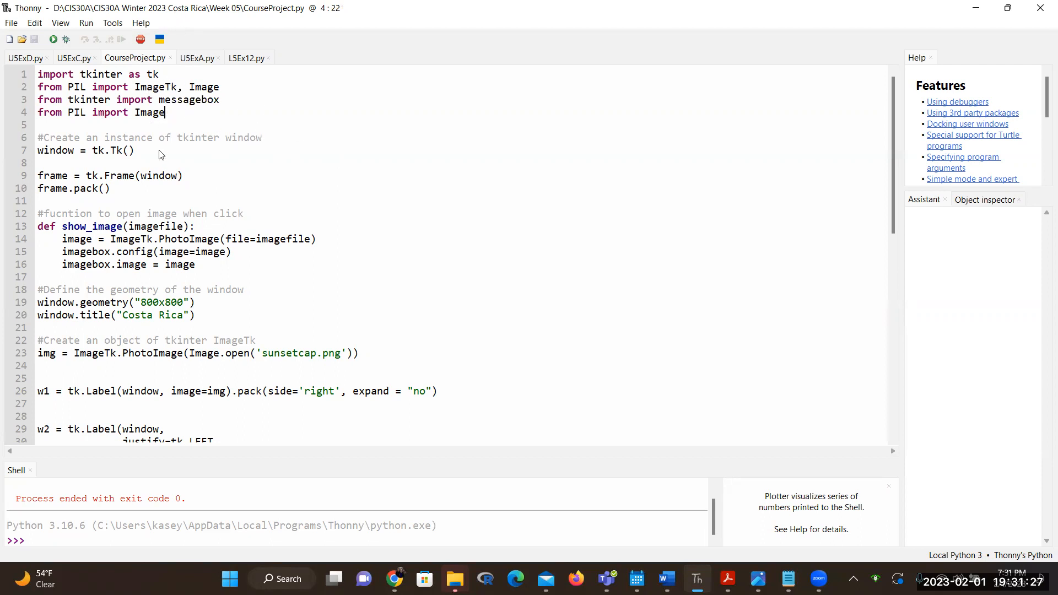
click(220, 86)
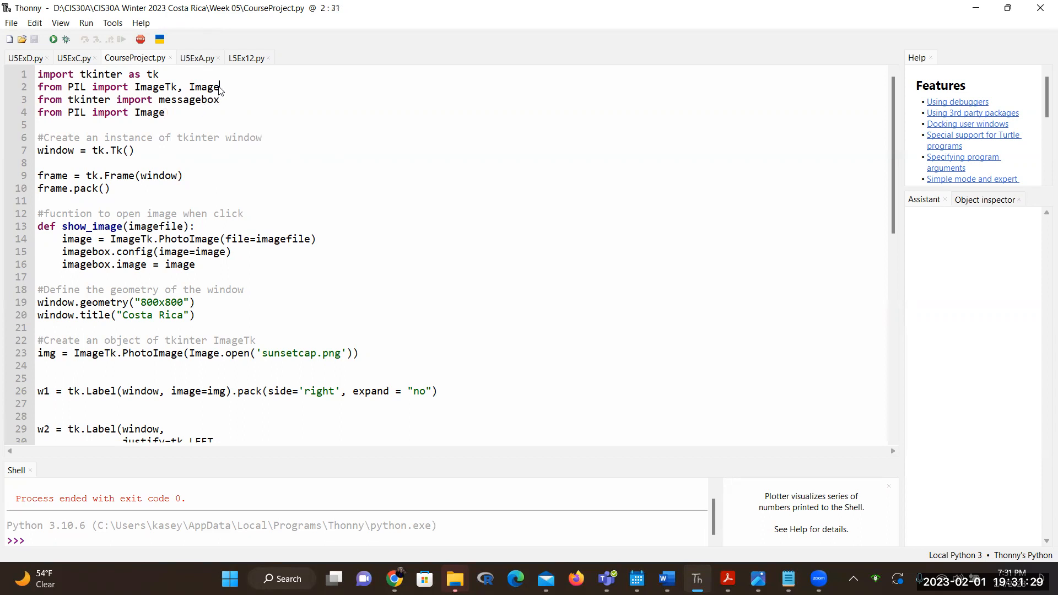
scroll(down, 3)
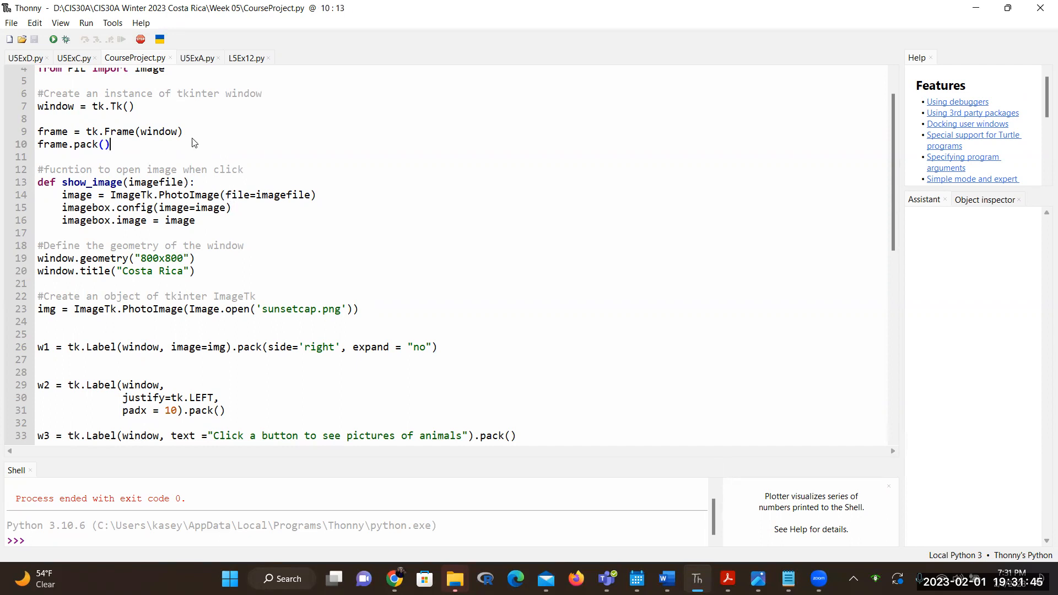
mouse_move(123, 146)
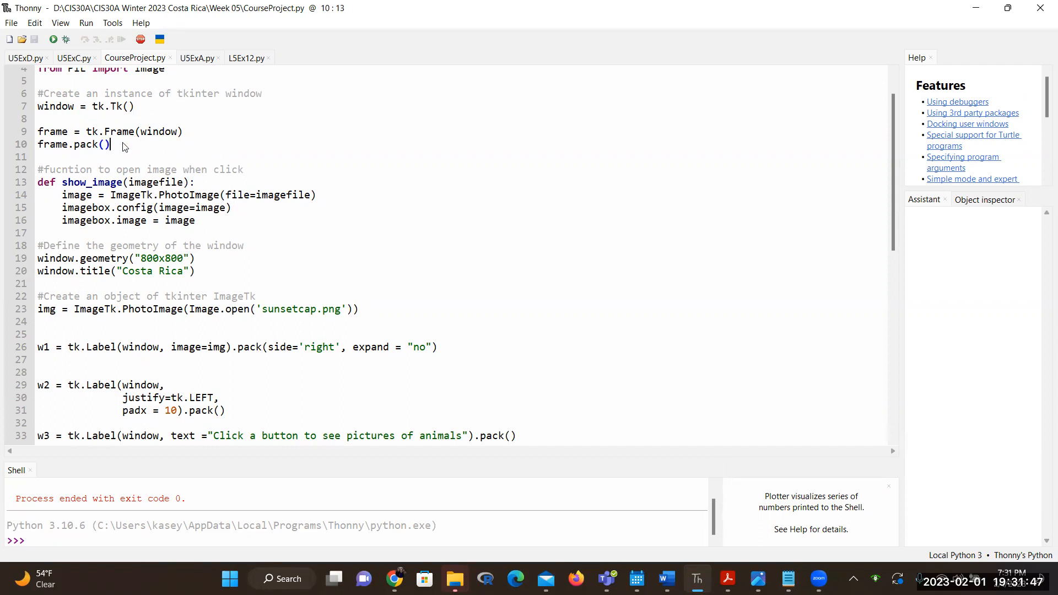
scroll(down, 3)
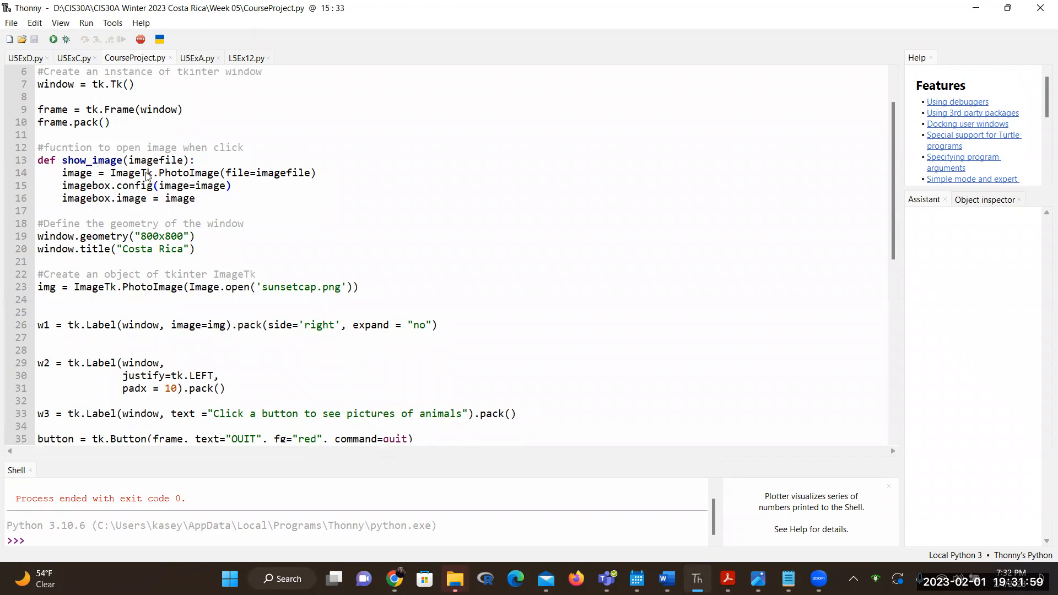
double_click(126, 173)
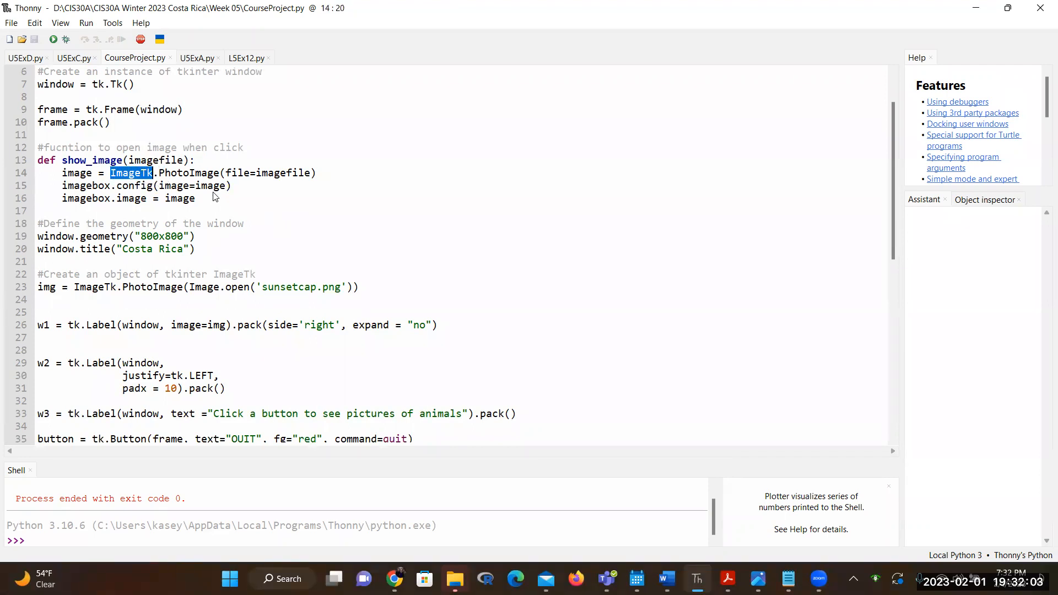
double_click(188, 173)
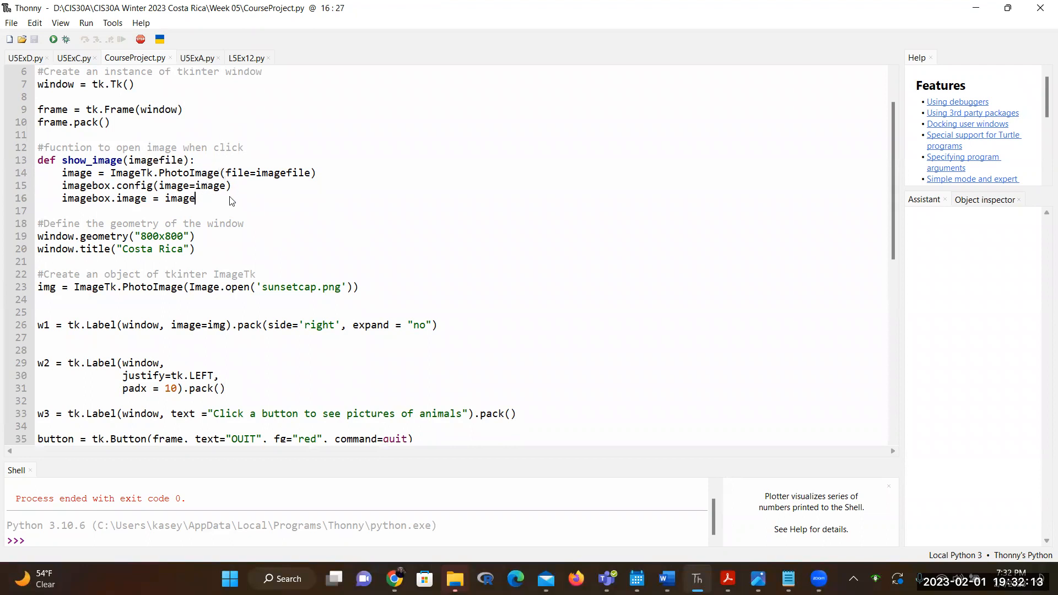
mouse_move(234, 191)
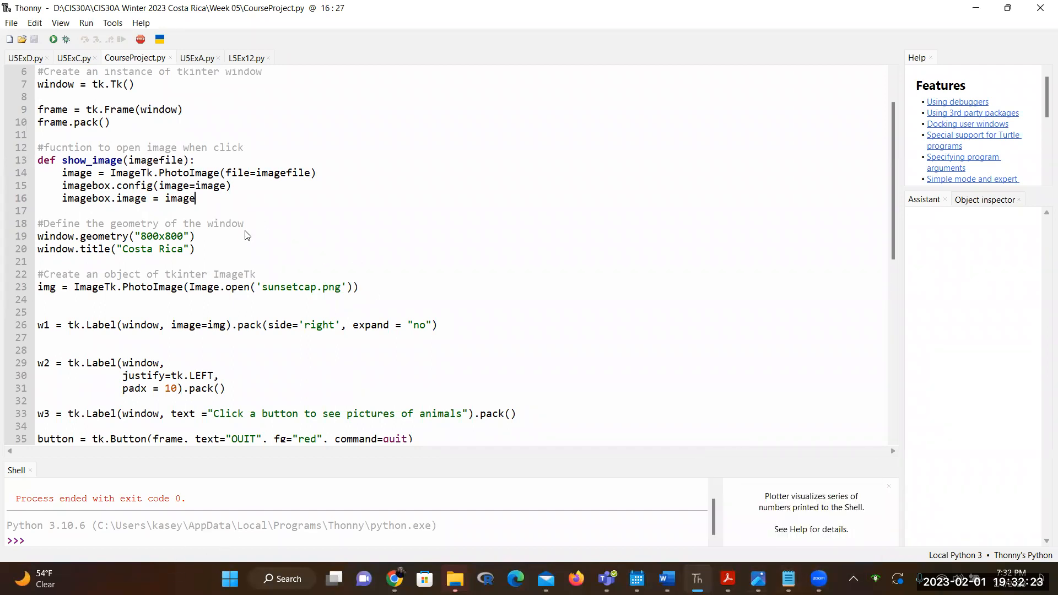
mouse_move(200, 215)
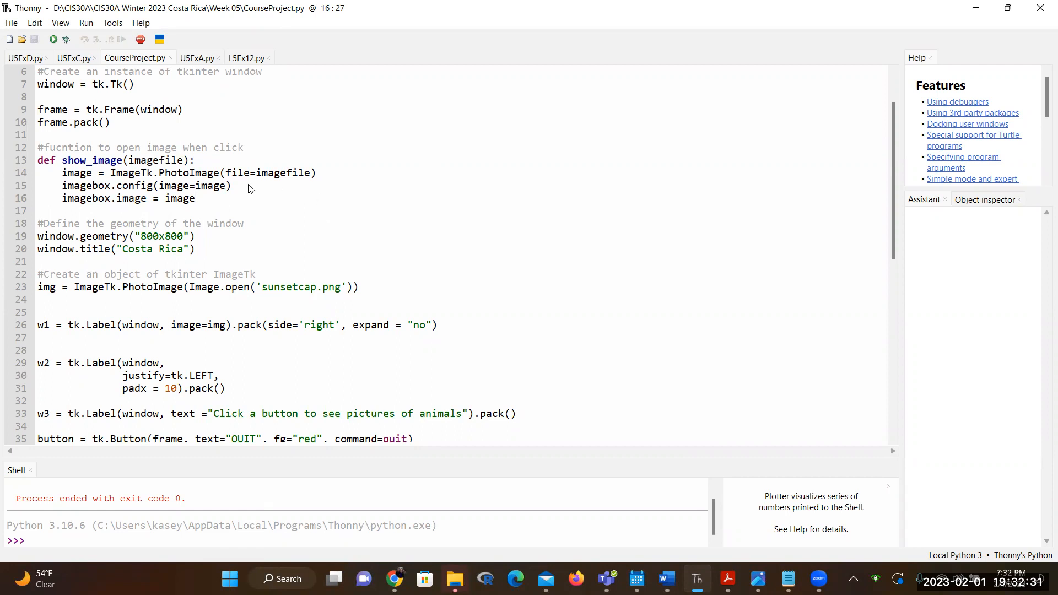
mouse_move(265, 196)
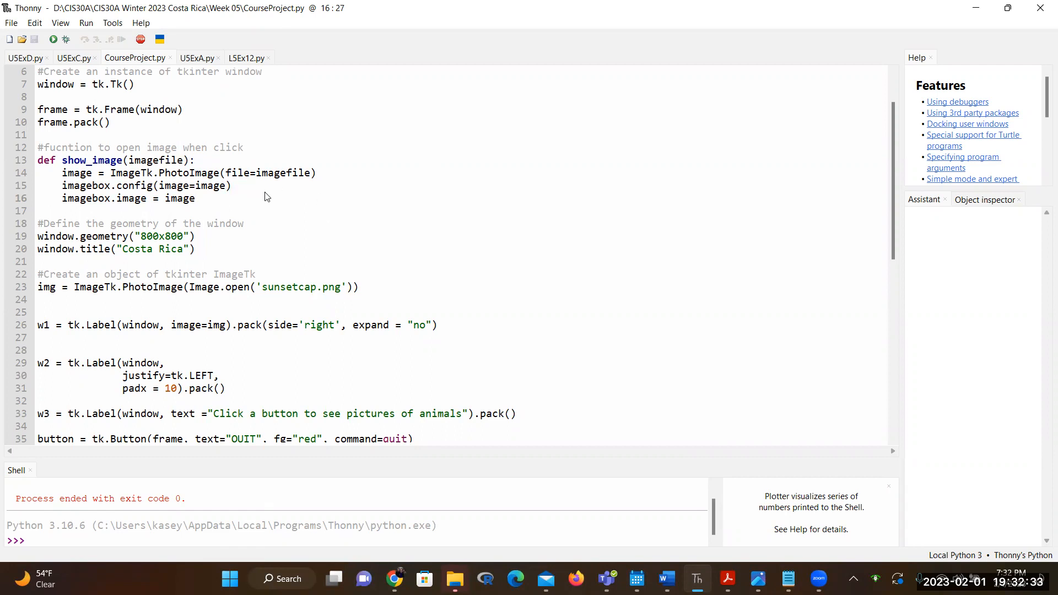
click(196, 198)
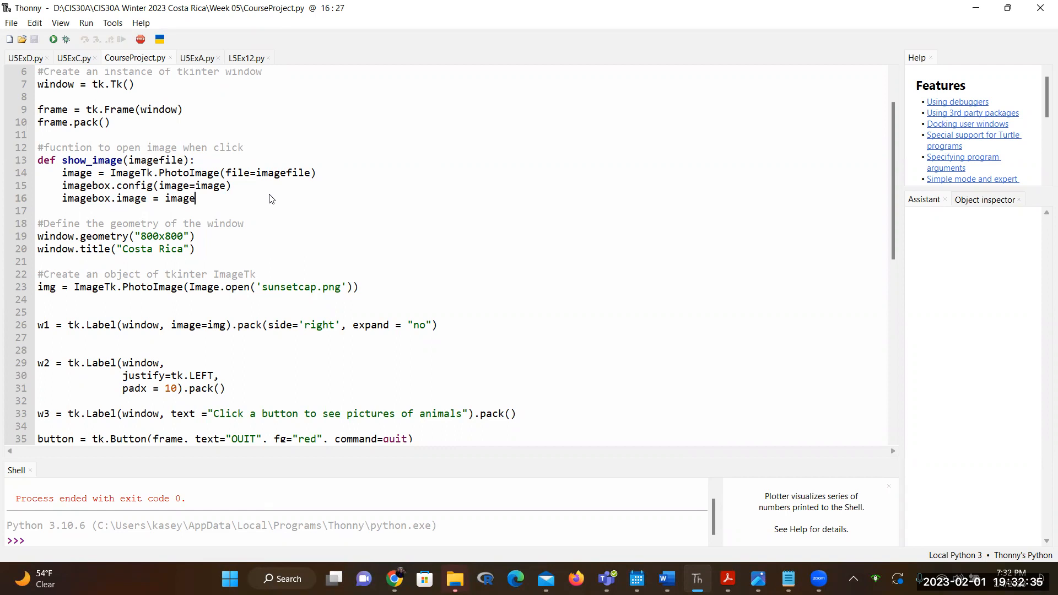
mouse_move(338, 293)
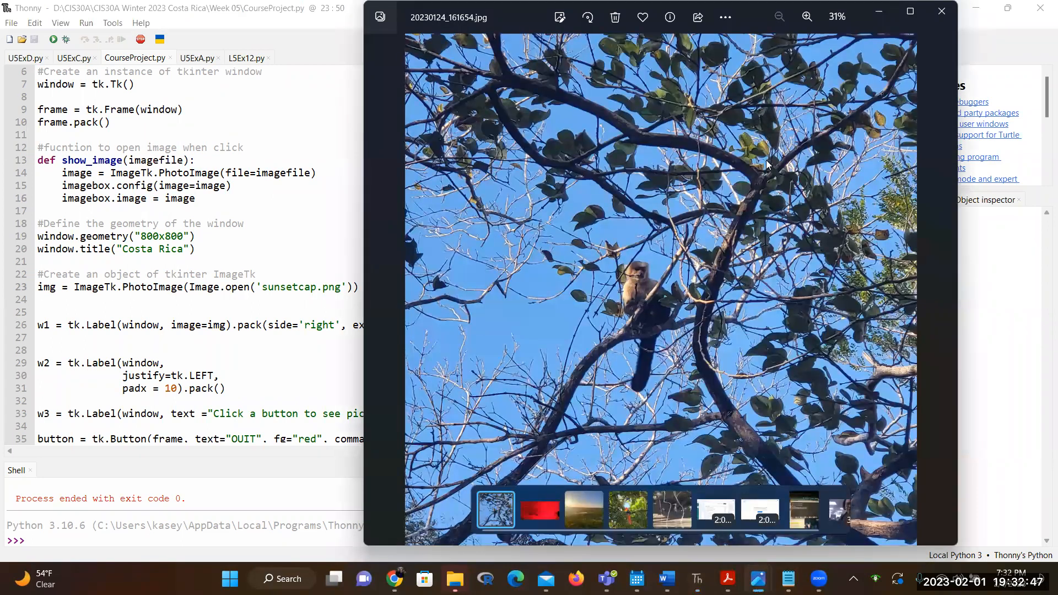
mouse_move(638, 292)
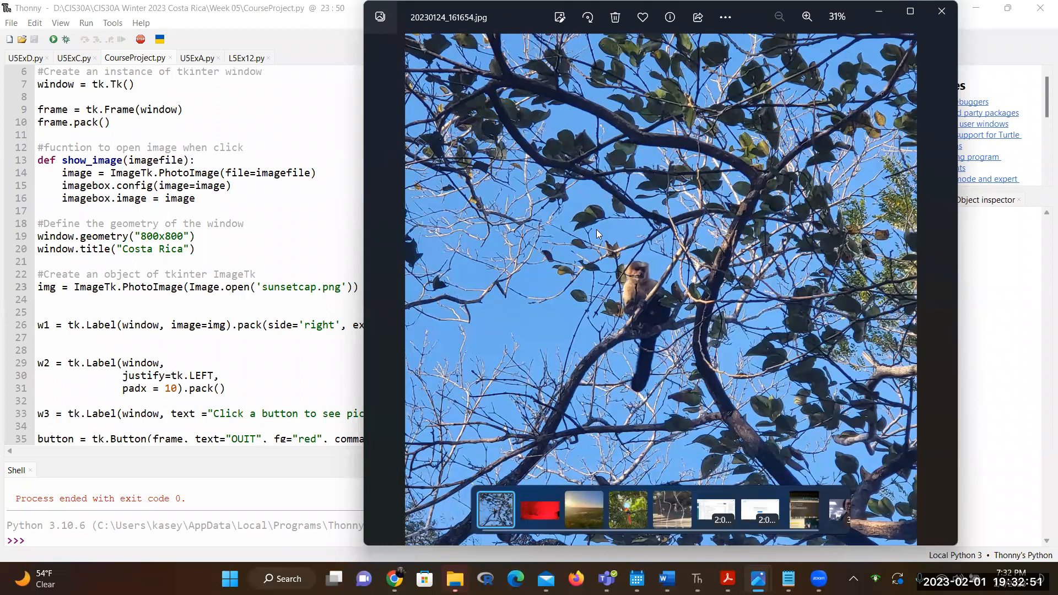
mouse_move(709, 331)
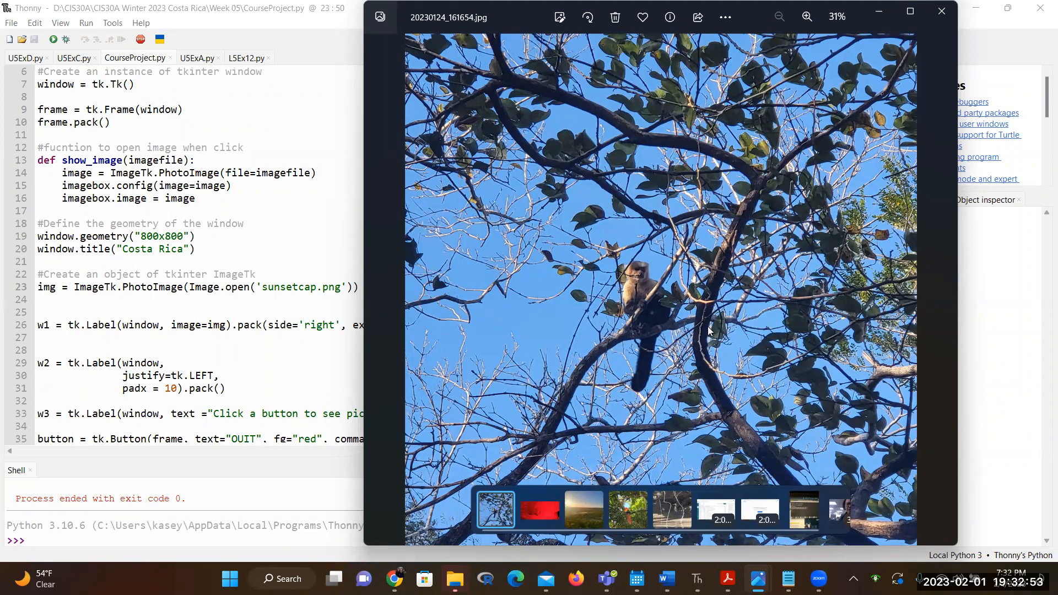
mouse_move(602, 233)
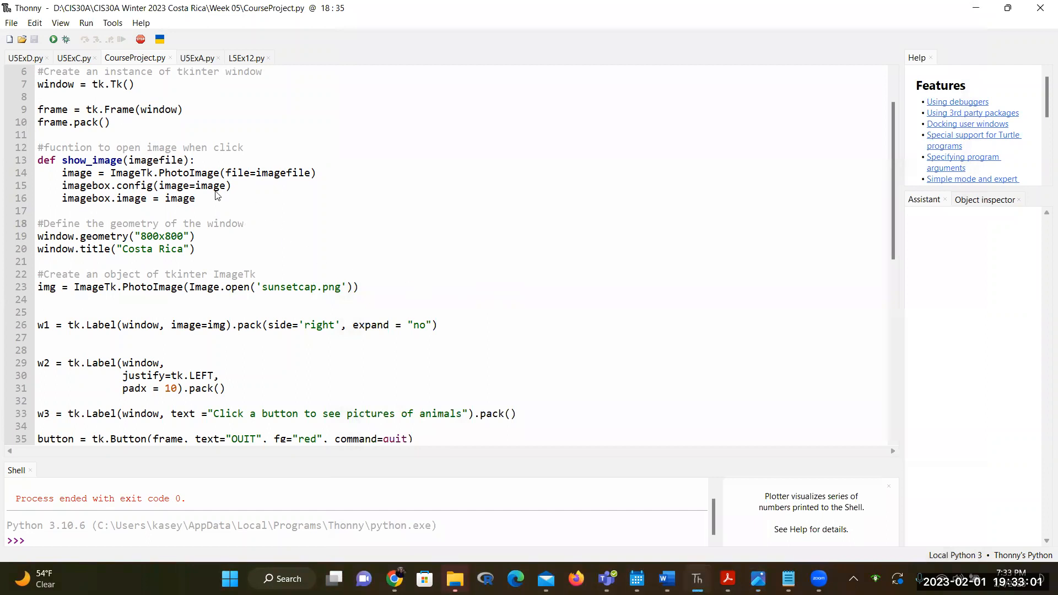
mouse_move(88, 192)
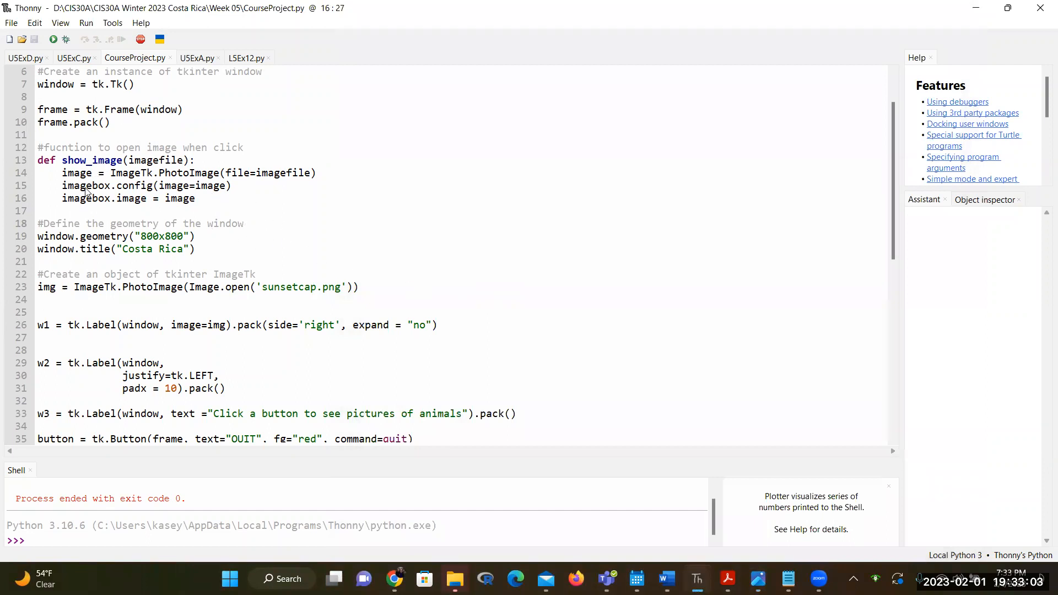
click(196, 236)
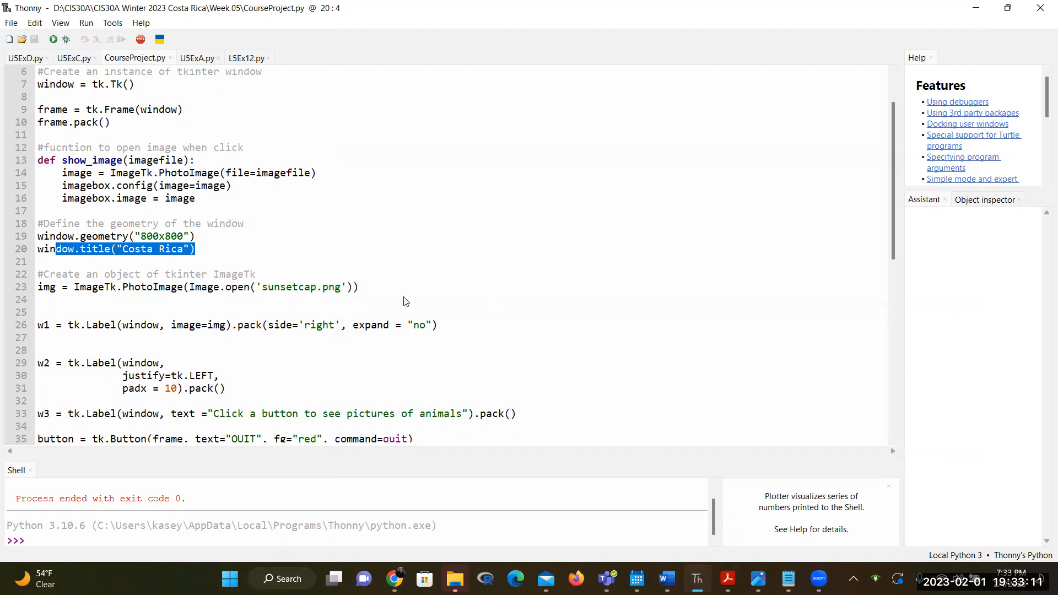
click(358, 287)
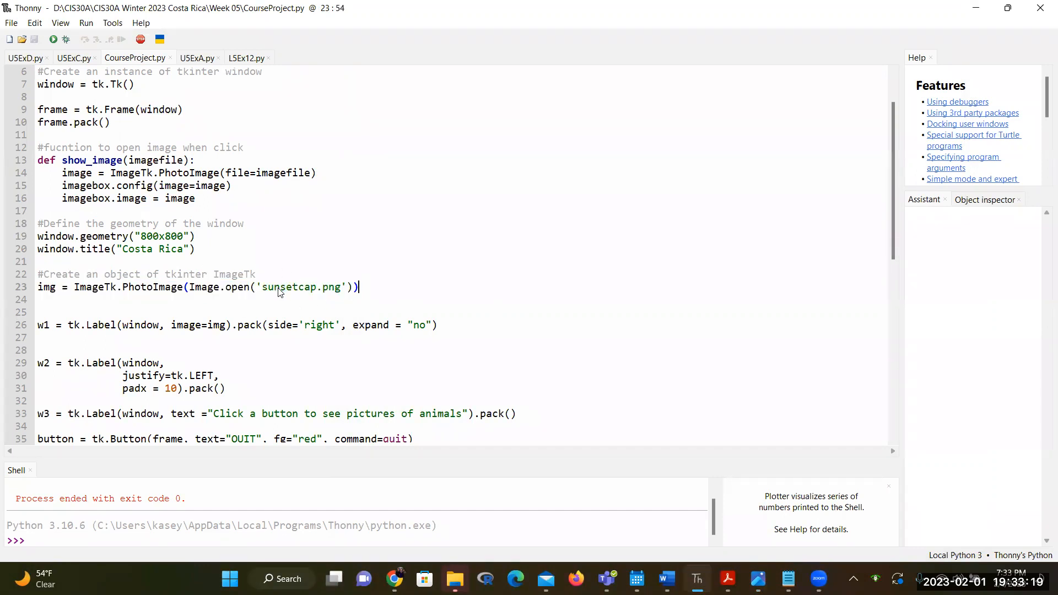
scroll(down, 3)
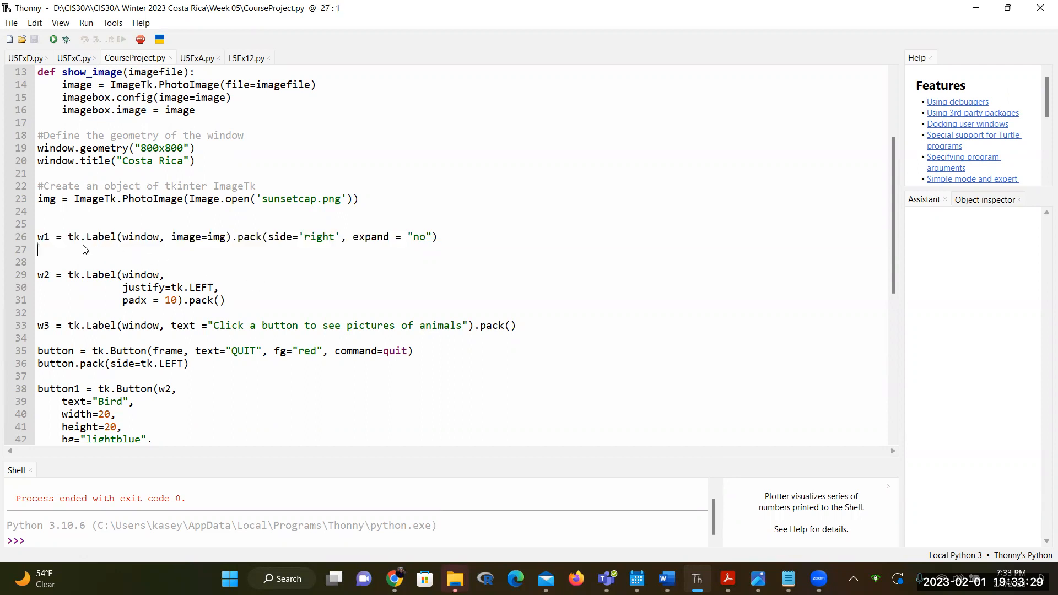
click(66, 325)
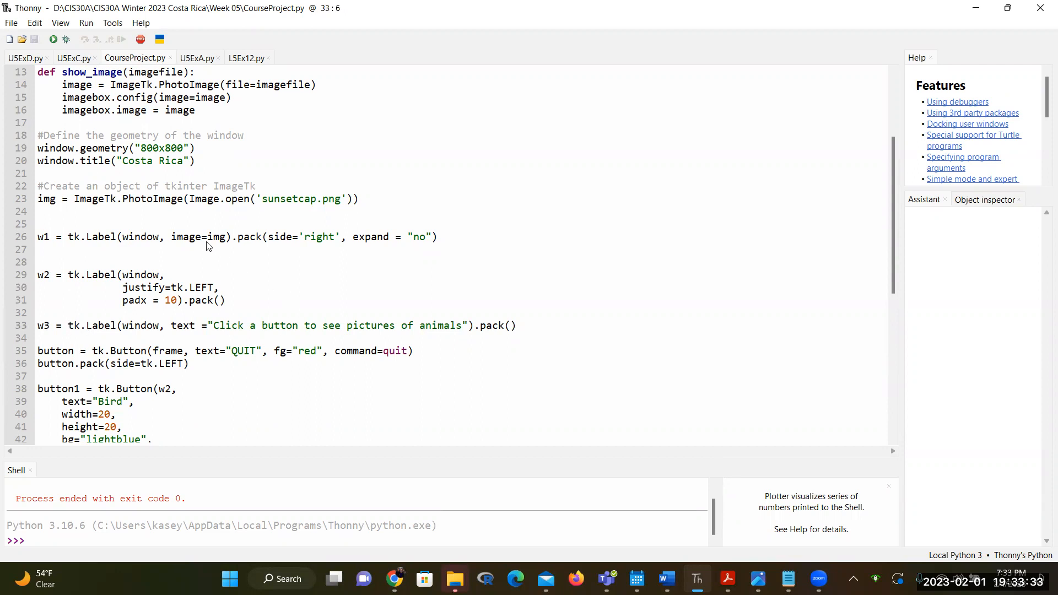
click(206, 237)
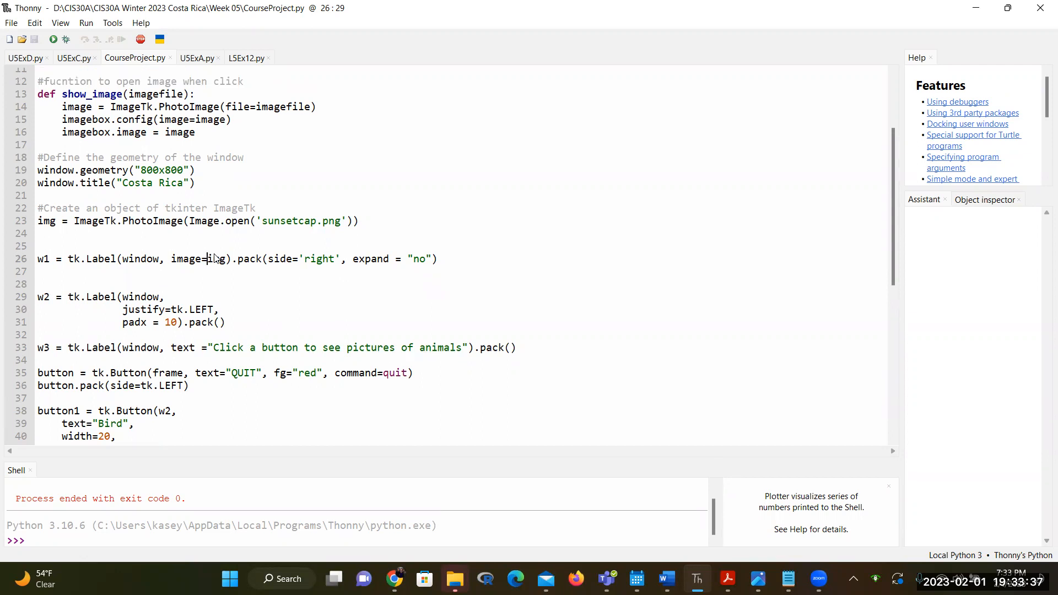
mouse_move(383, 290)
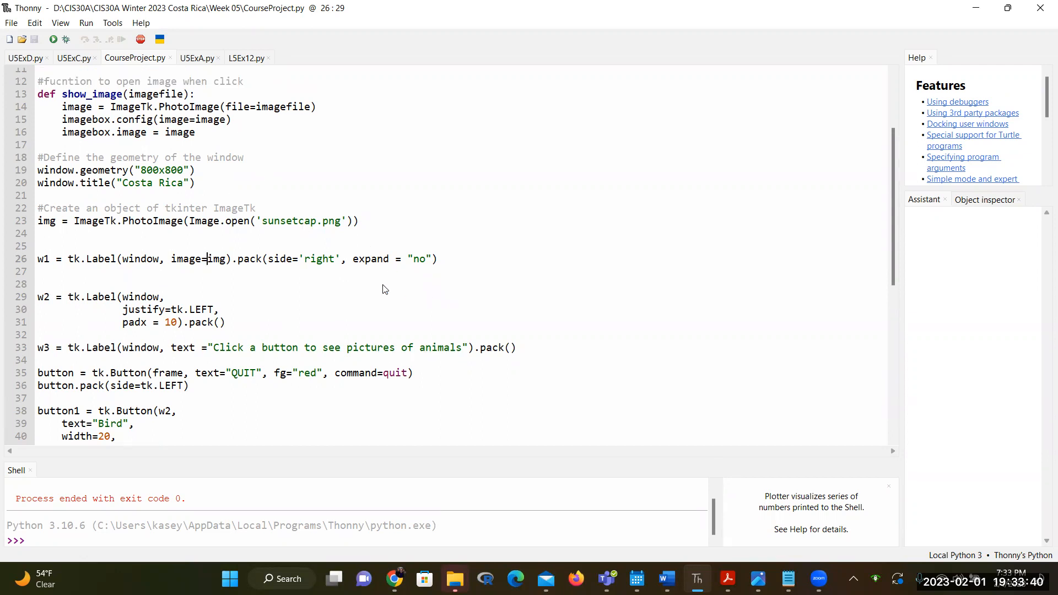
scroll(down, 3)
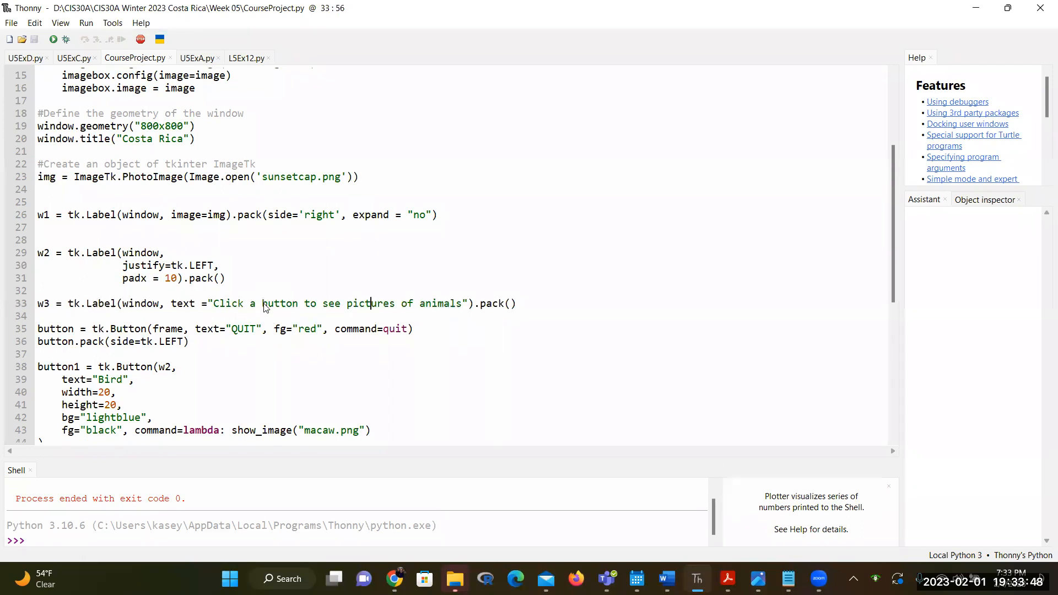
mouse_move(232, 281)
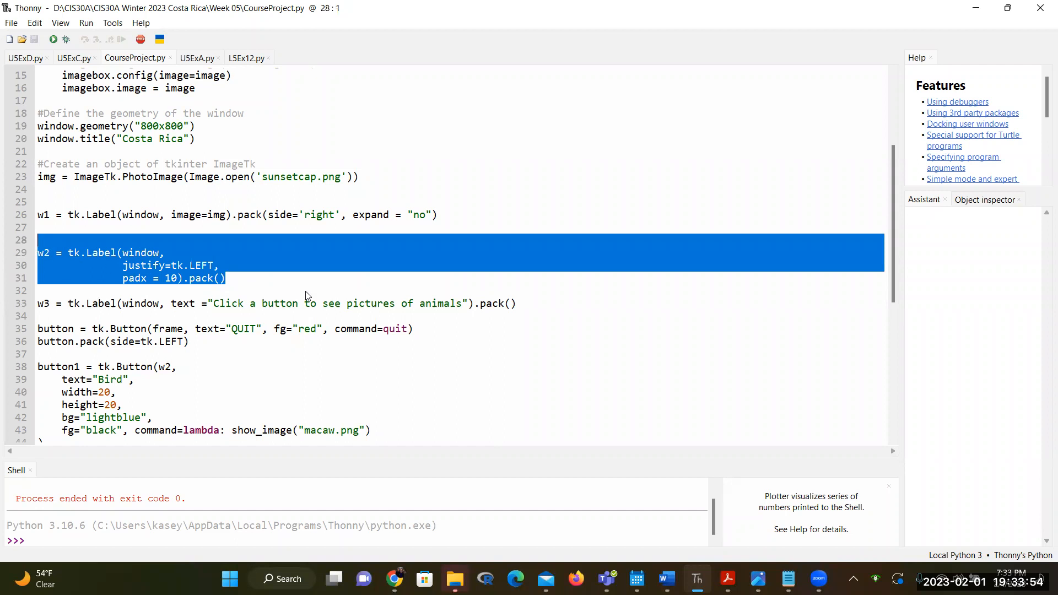
mouse_move(320, 335)
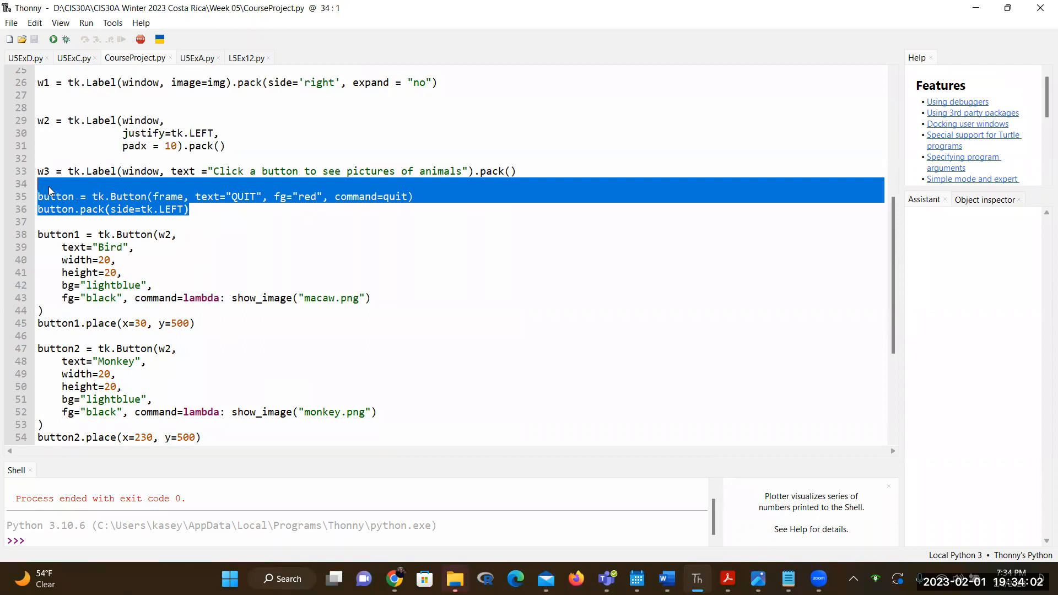
mouse_move(252, 241)
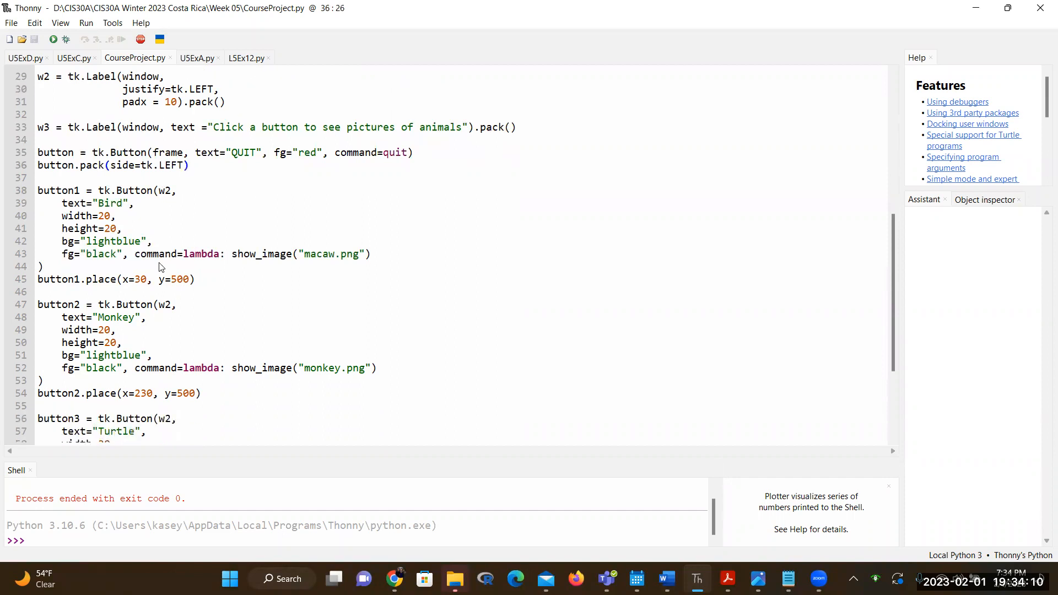
scroll(down, 3)
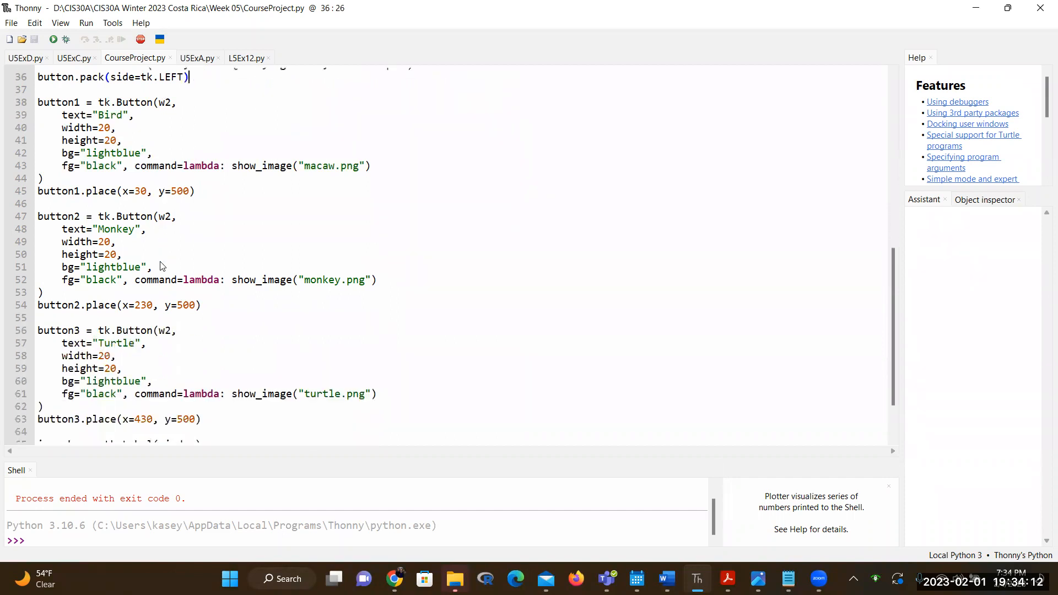
click(116, 242)
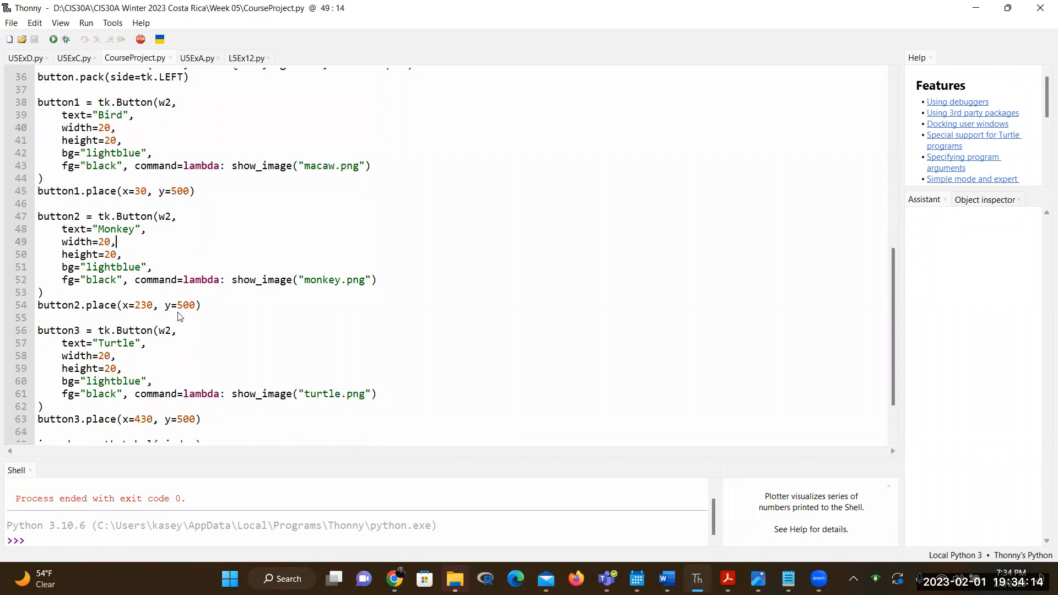
click(116, 356)
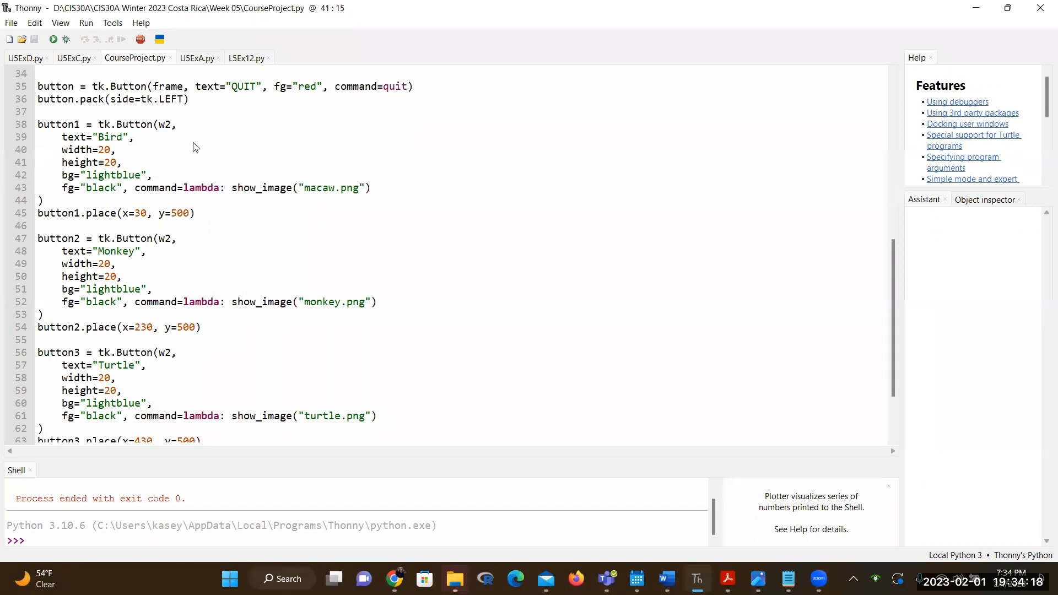
double_click(108, 136)
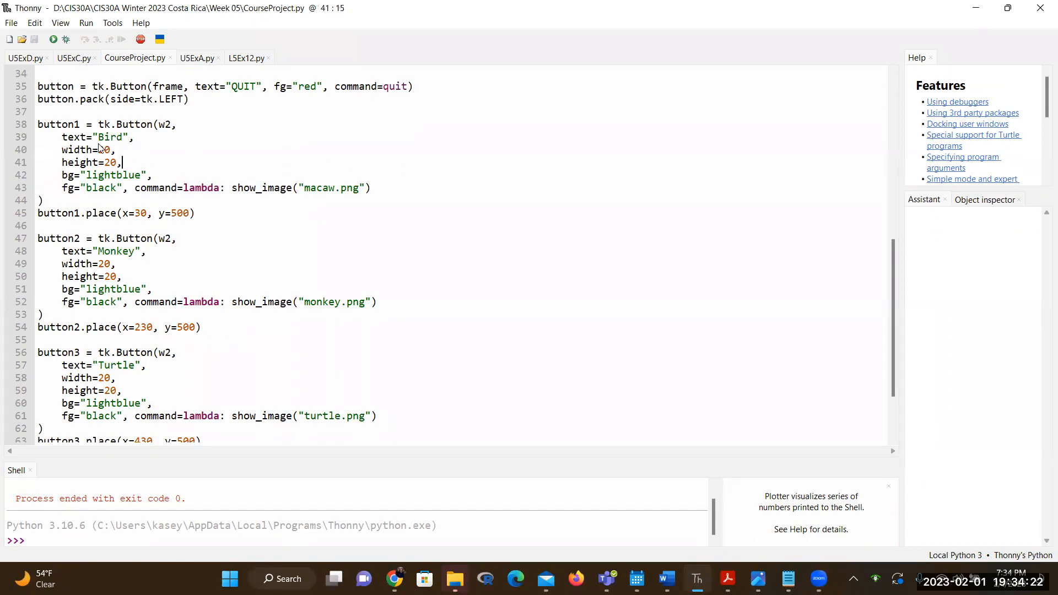
mouse_move(179, 128)
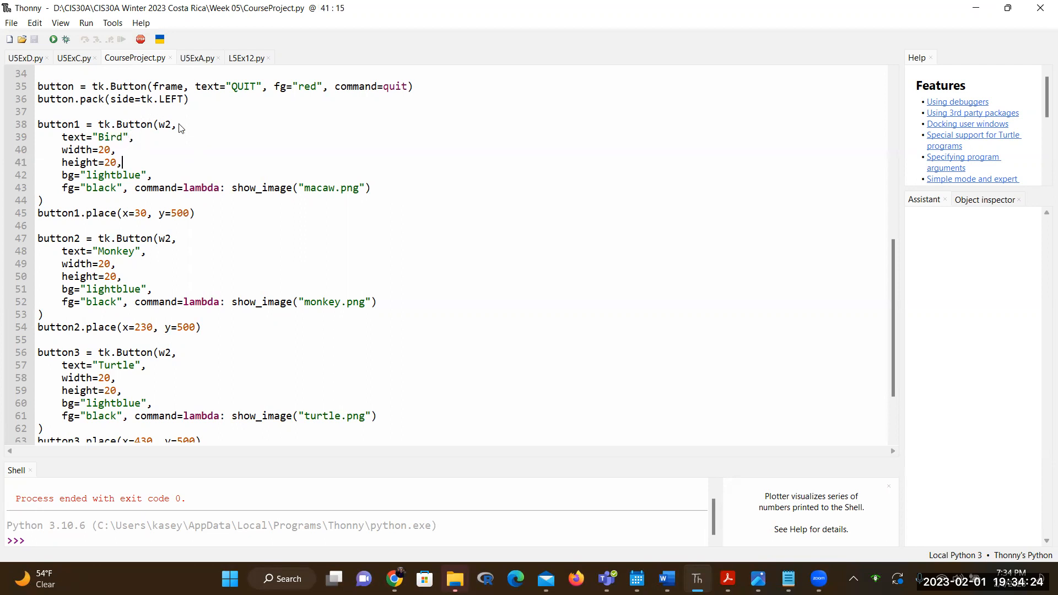
mouse_move(203, 158)
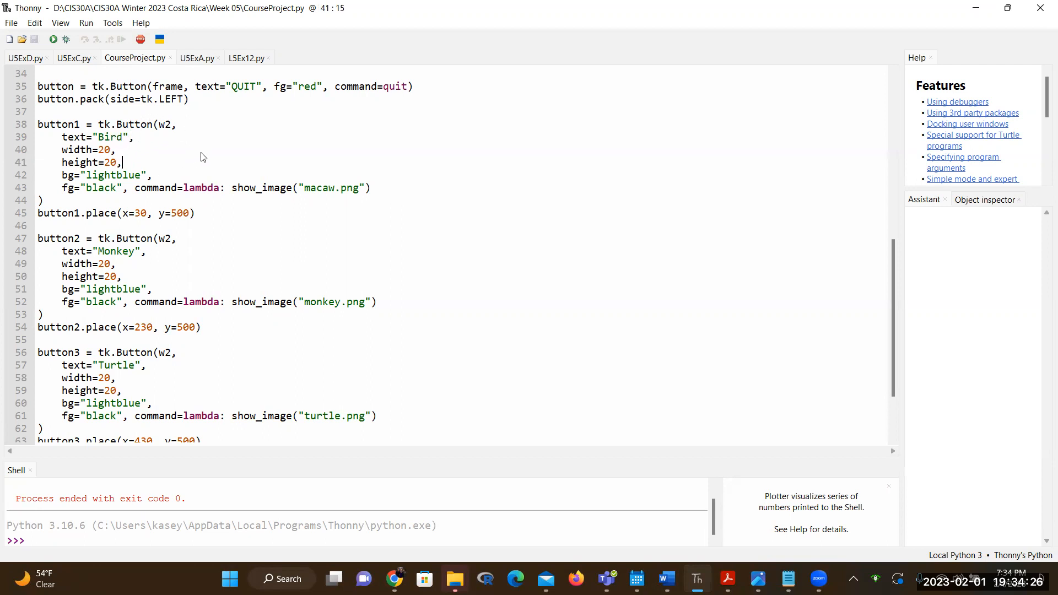
mouse_move(143, 281)
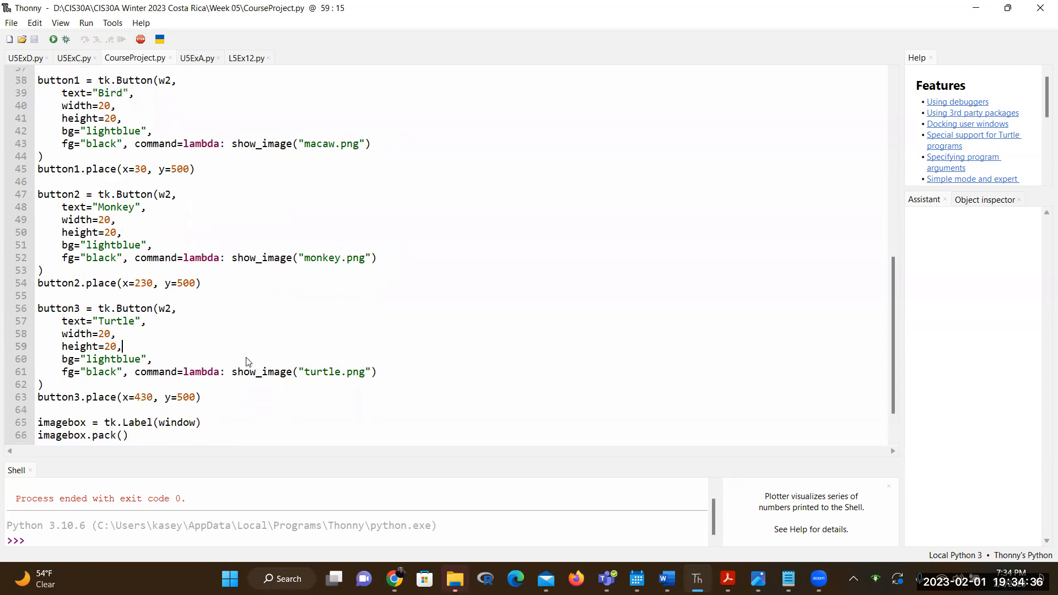
triple_click(114, 283)
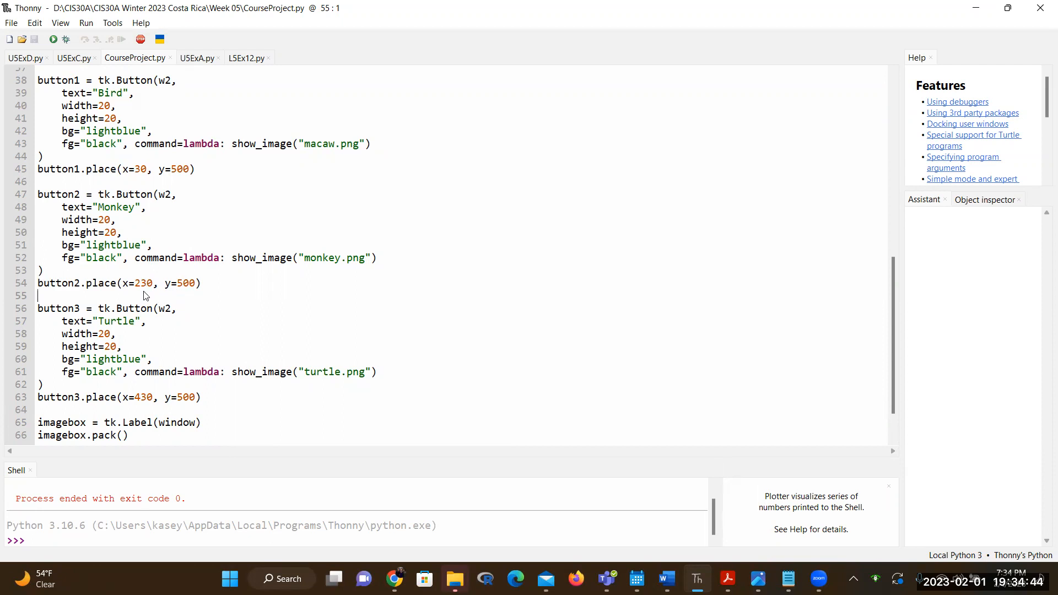
mouse_move(152, 295)
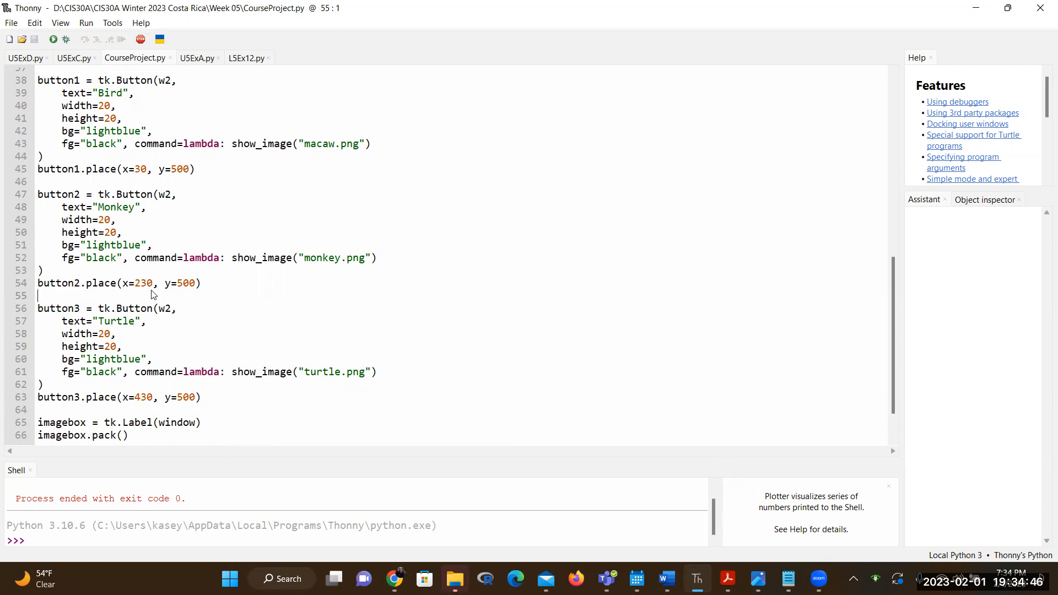
mouse_move(169, 280)
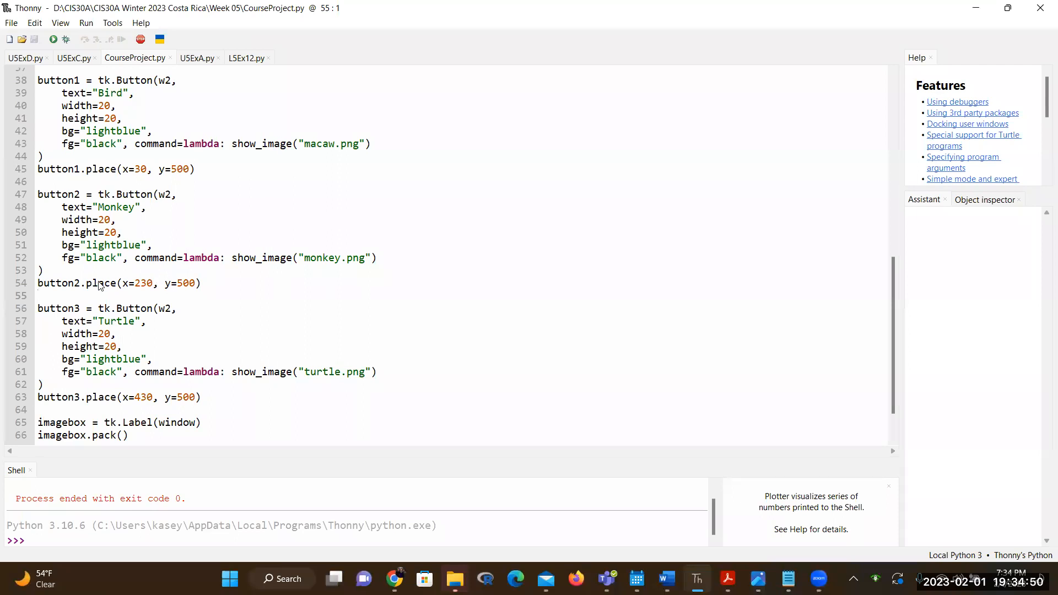
mouse_move(134, 263)
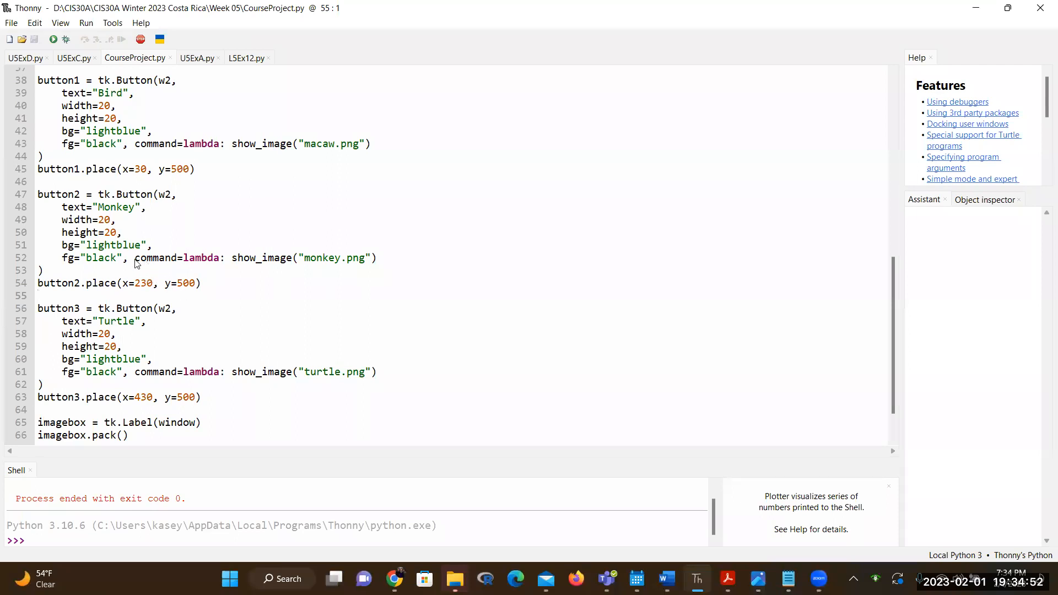
double_click(176, 258)
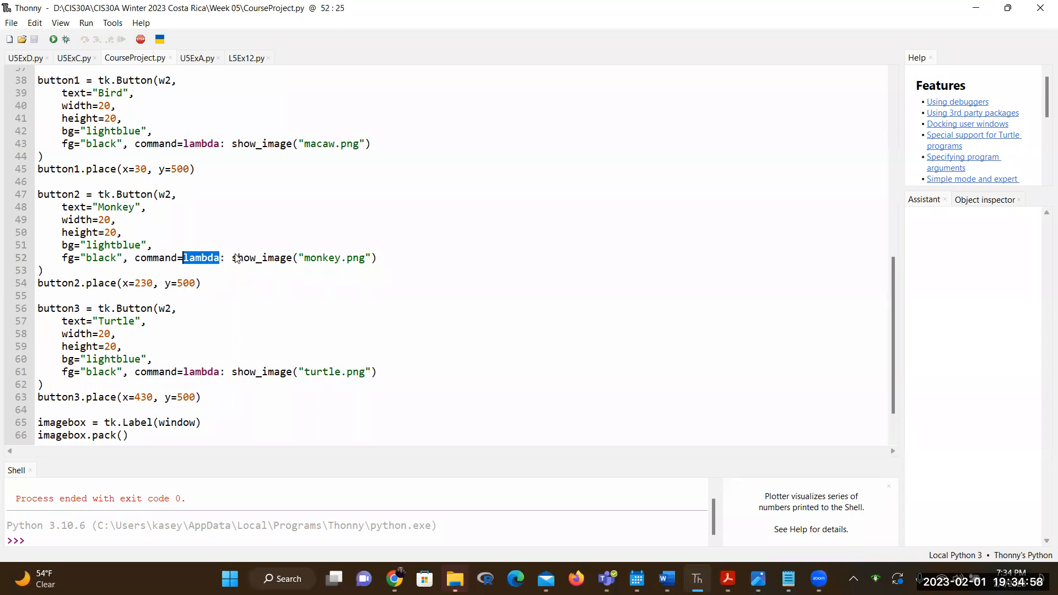
double_click(264, 258)
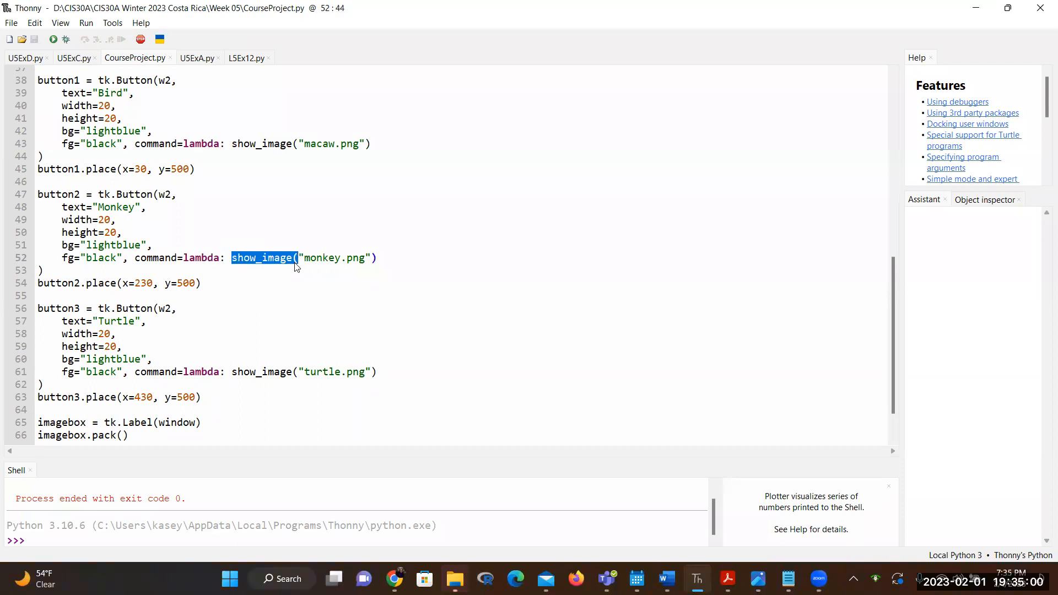
click(300, 263)
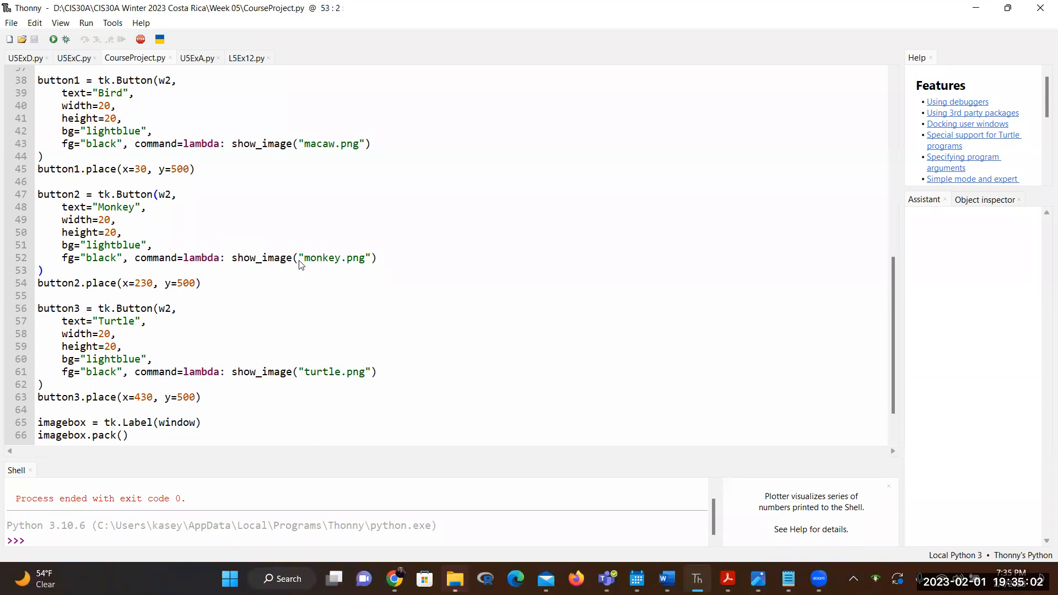
double_click(334, 258)
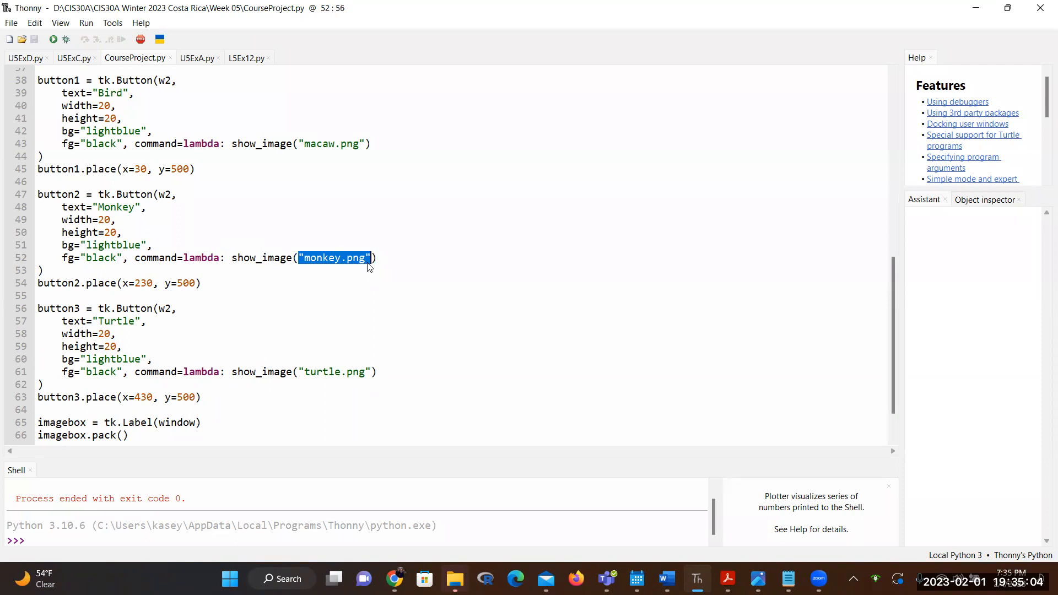
mouse_move(331, 272)
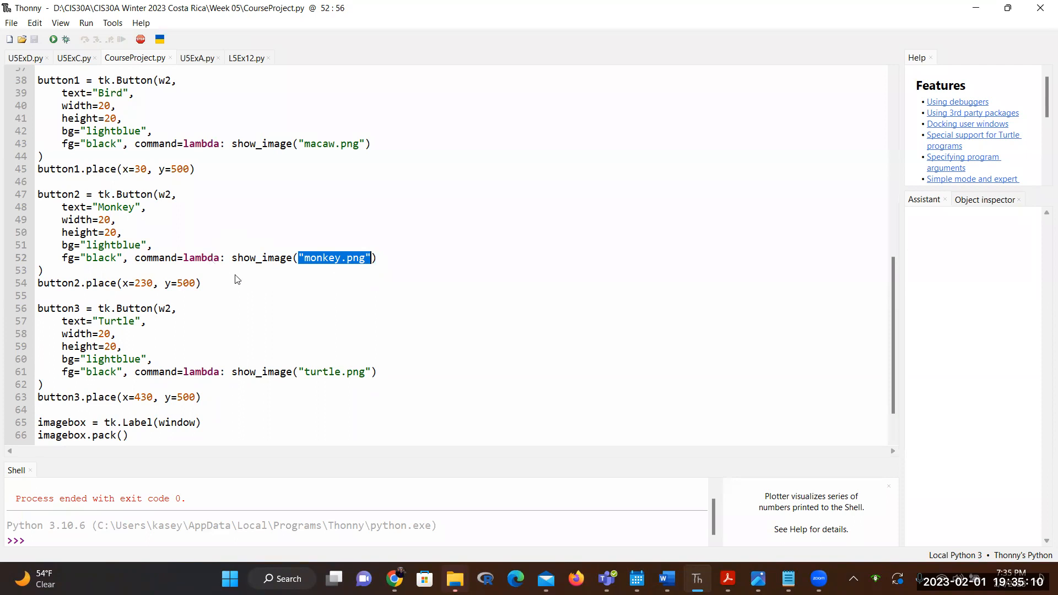
mouse_move(332, 310)
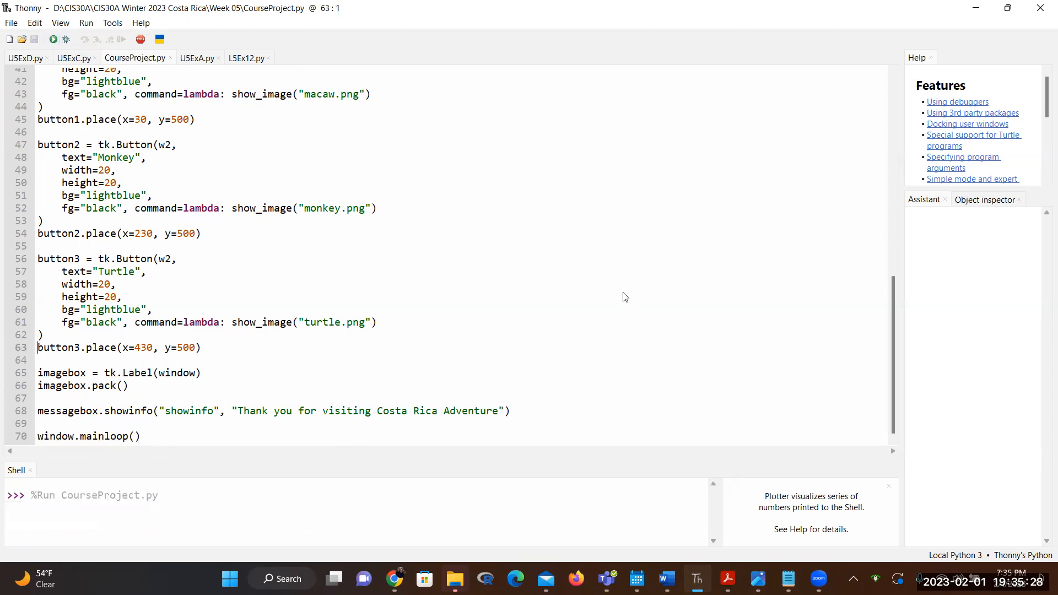
Step: Maximize the Costa Rica app window to show the sunset and thank-you popup
click(53, 40)
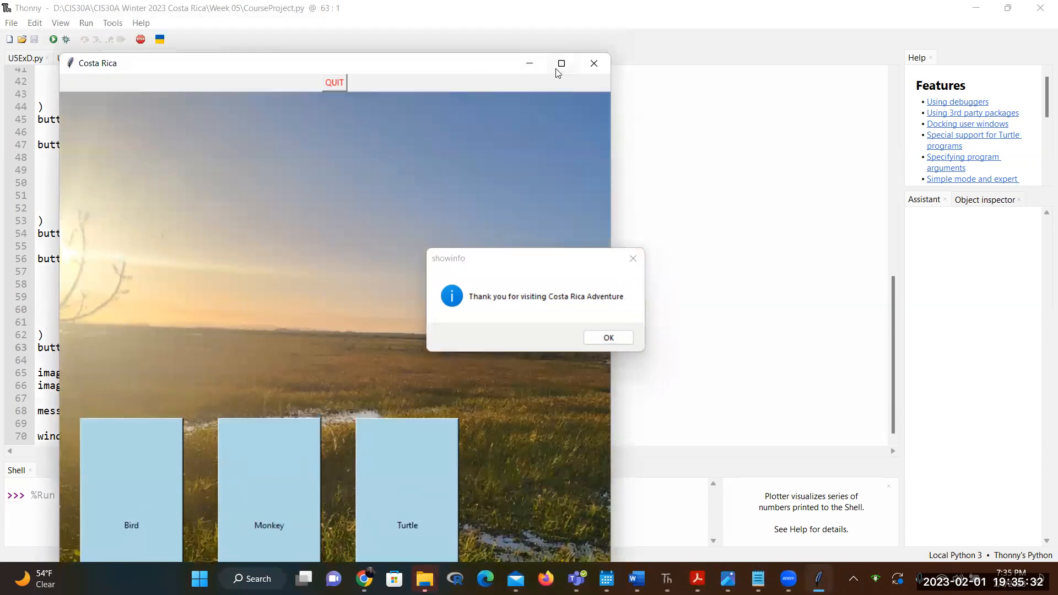
click(560, 63)
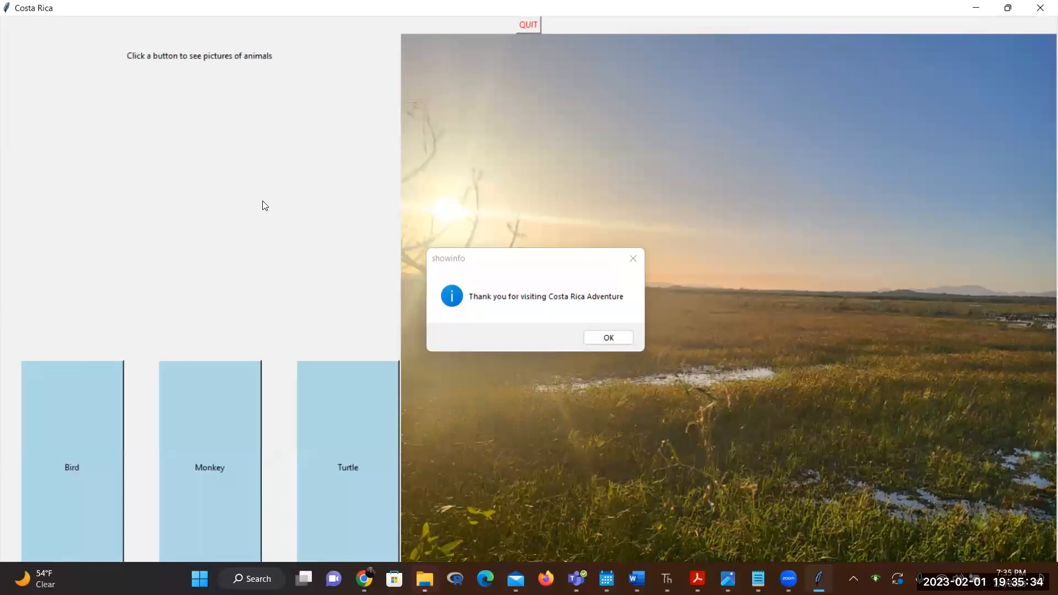
mouse_move(698, 246)
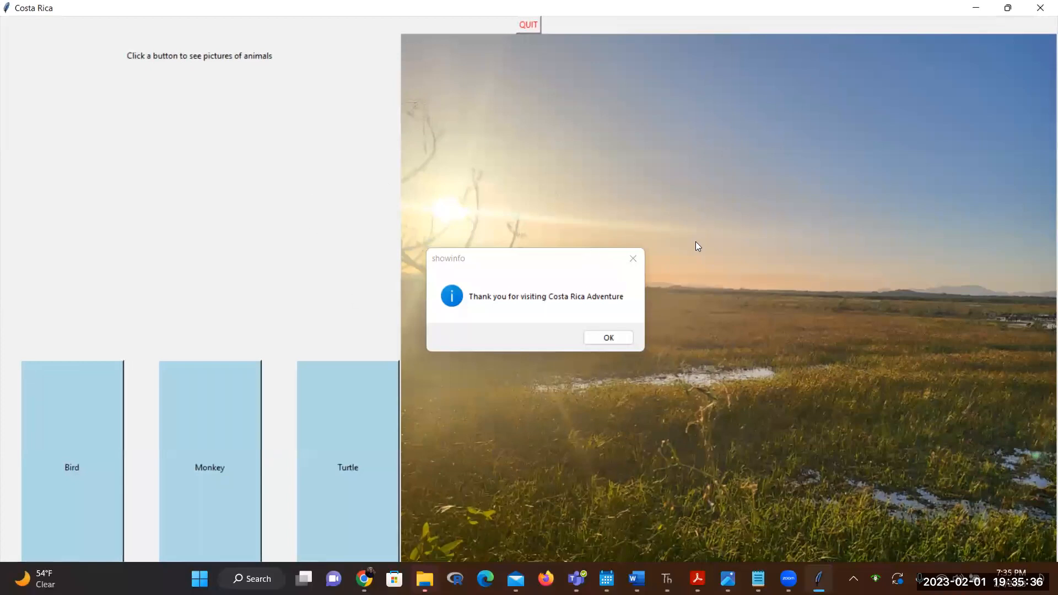
mouse_move(721, 209)
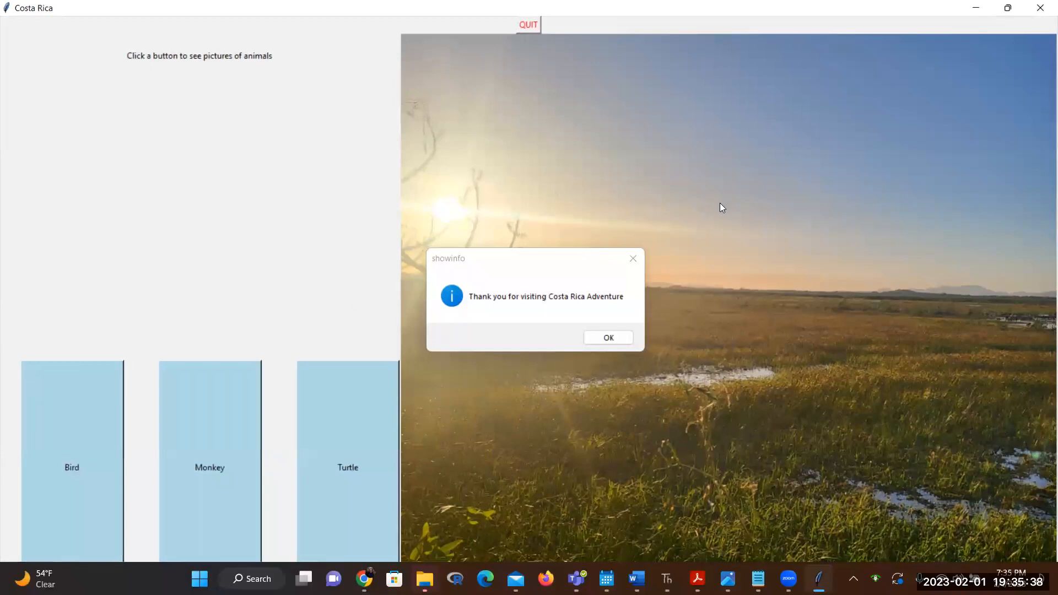
mouse_move(606, 365)
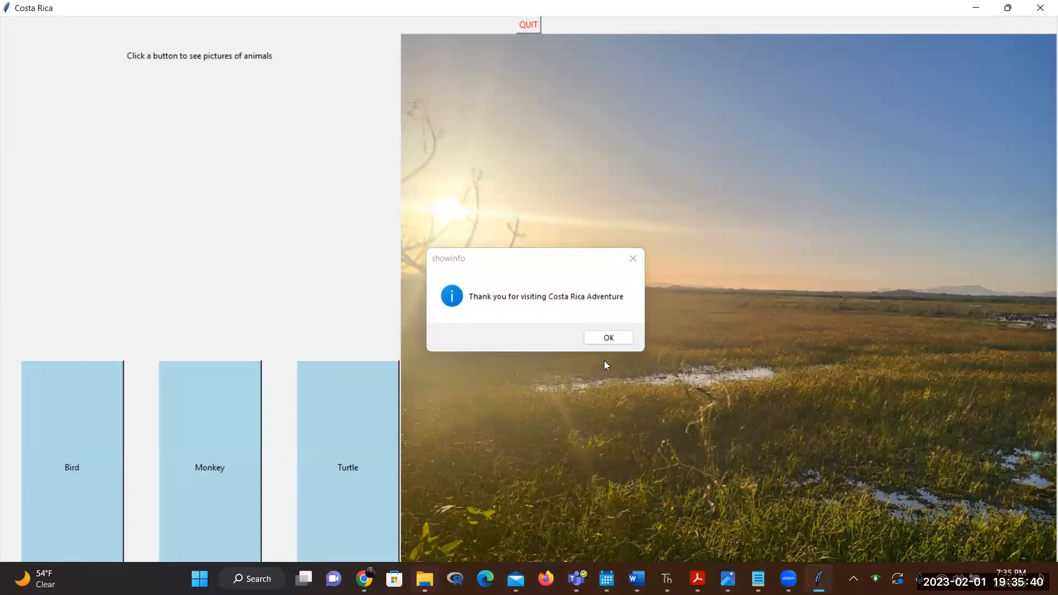
Step: Dismiss the thank-you popup, then show the Bird (macaw) and Turtle pictures
click(606, 337)
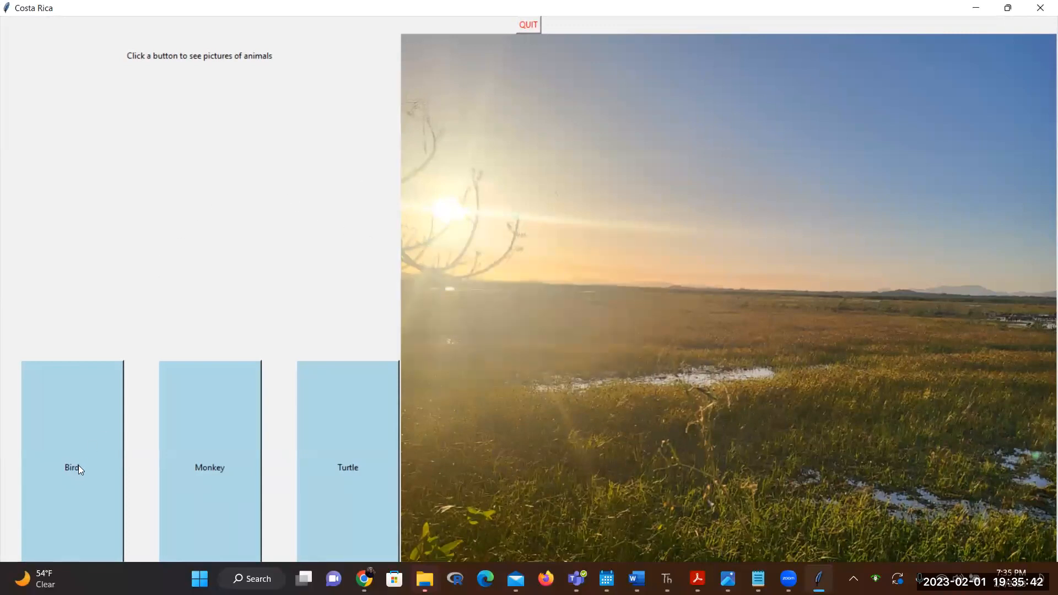
mouse_move(196, 185)
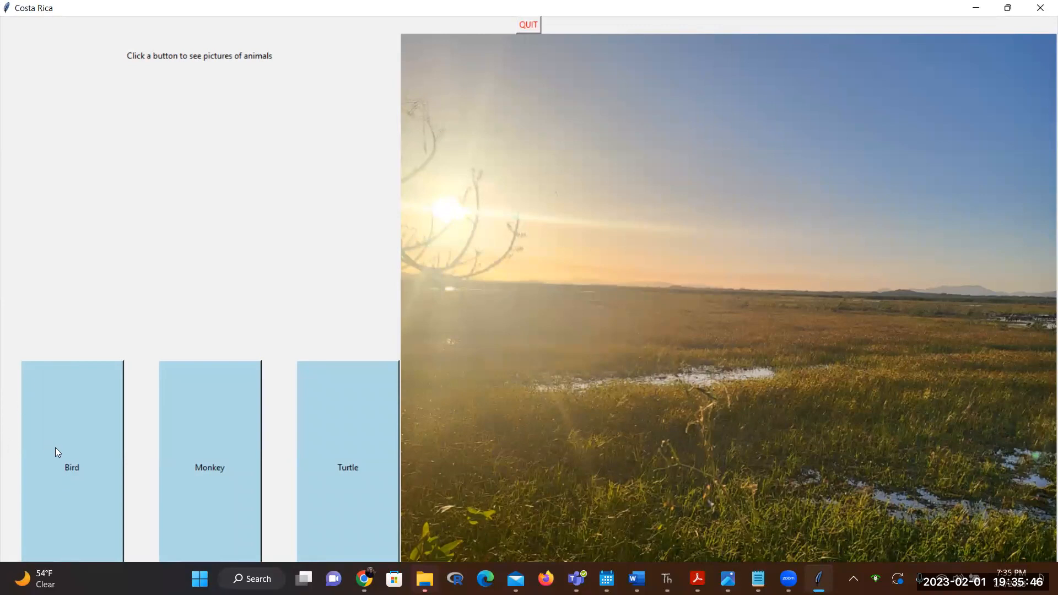
click(71, 452)
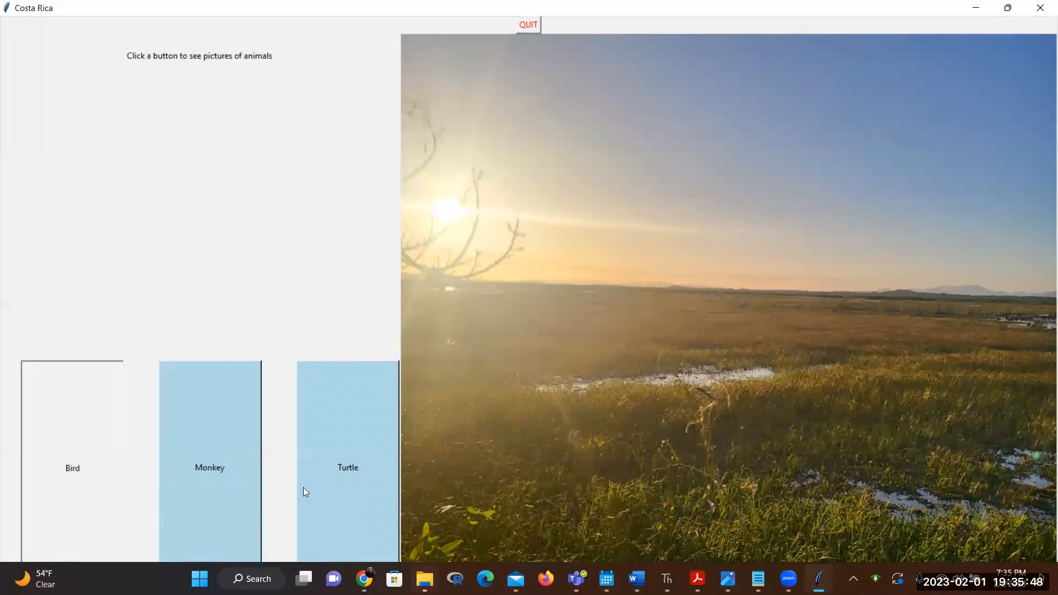
click(72, 468)
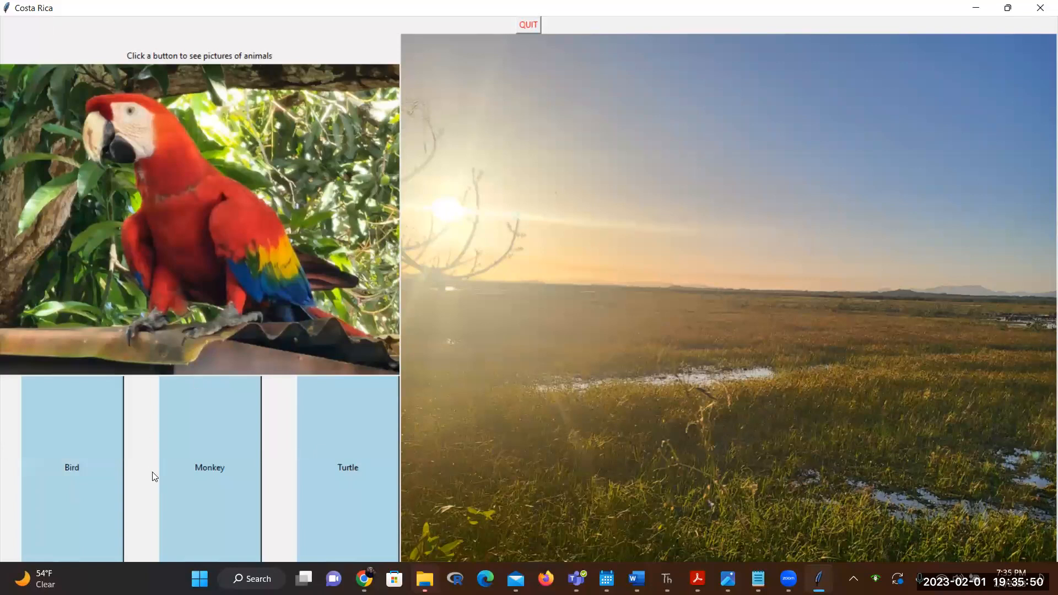
mouse_move(253, 234)
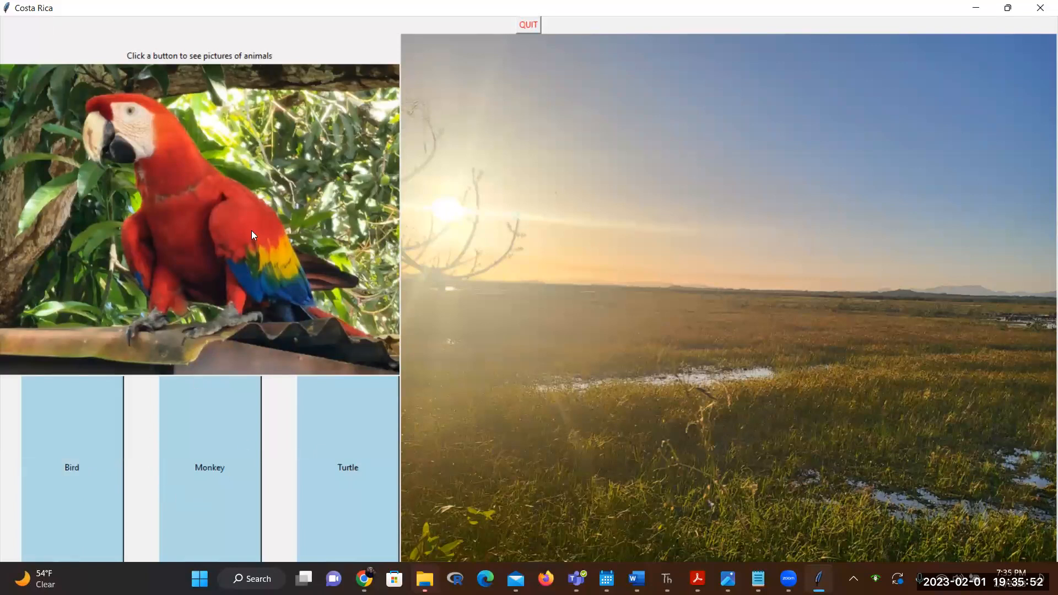
mouse_move(265, 239)
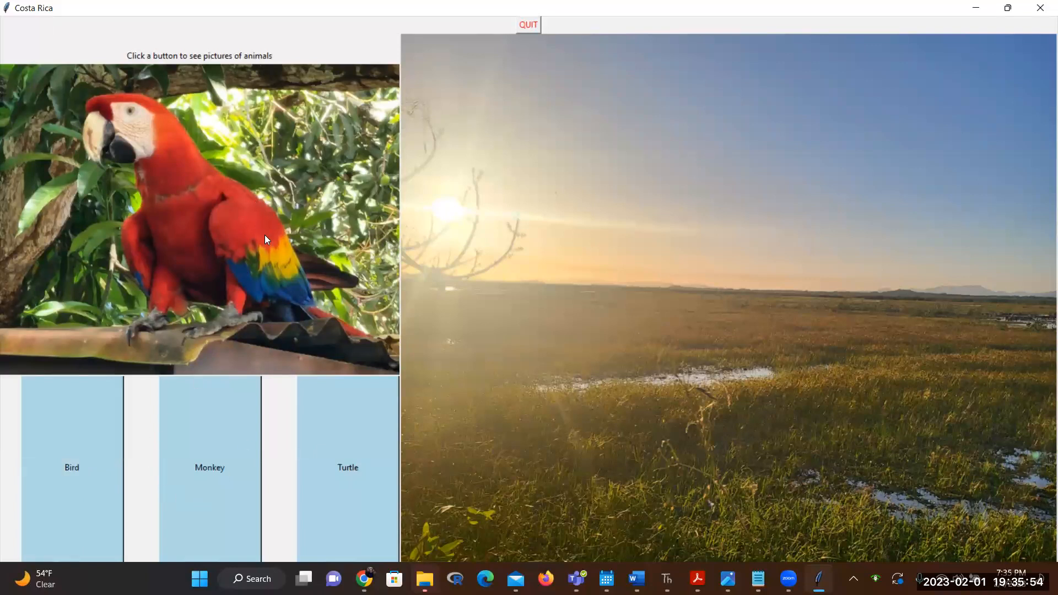
mouse_move(212, 460)
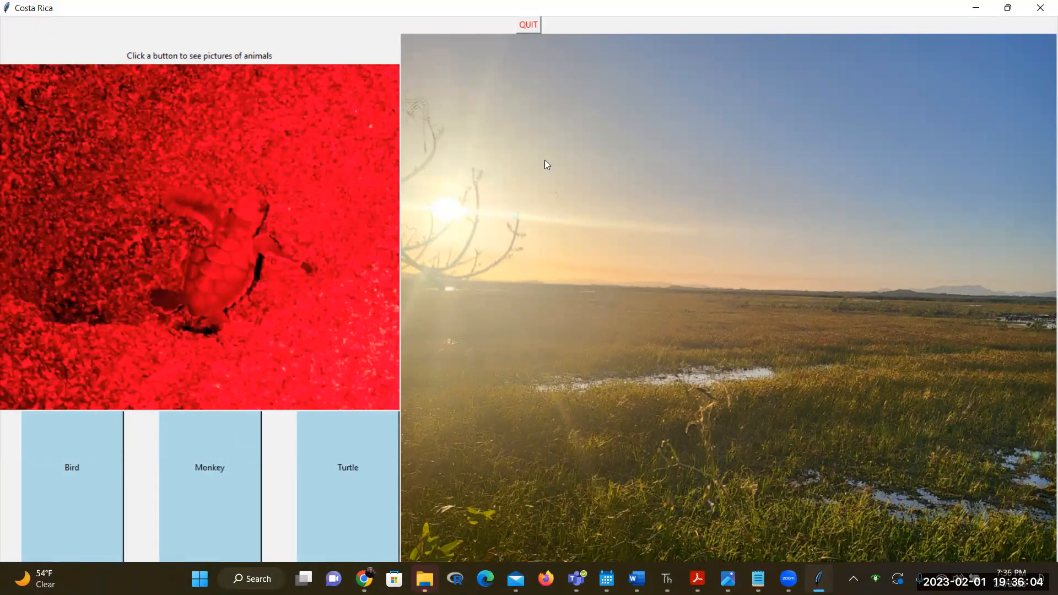
mouse_move(702, 242)
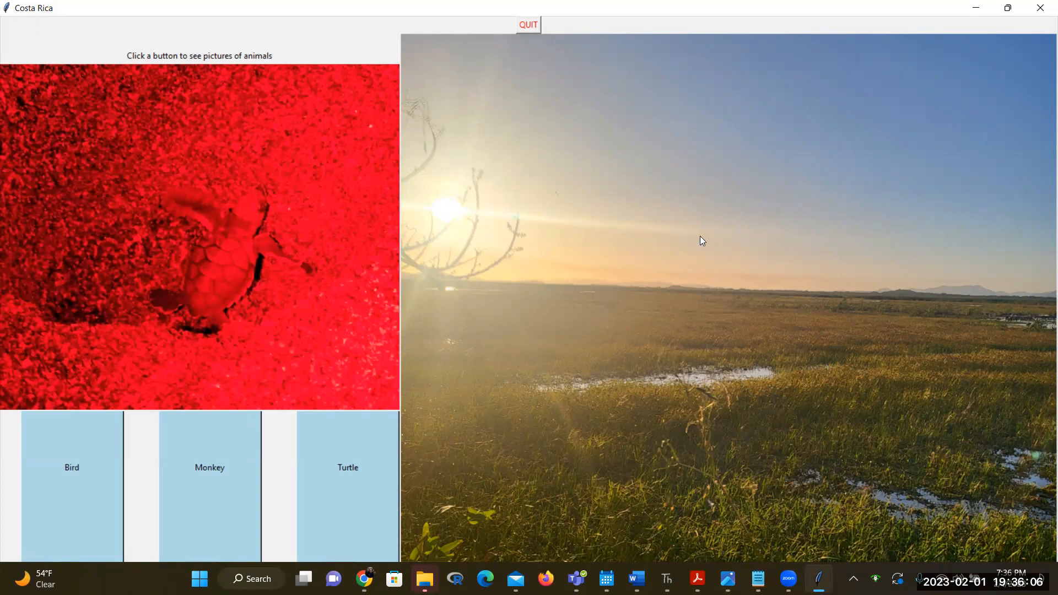
mouse_move(298, 5)
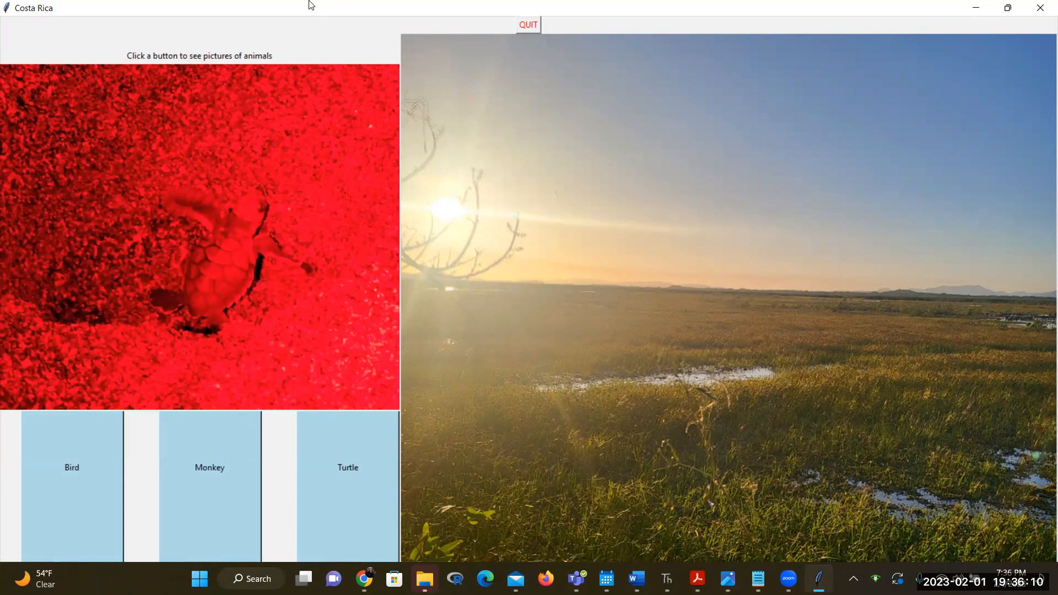
mouse_move(596, 53)
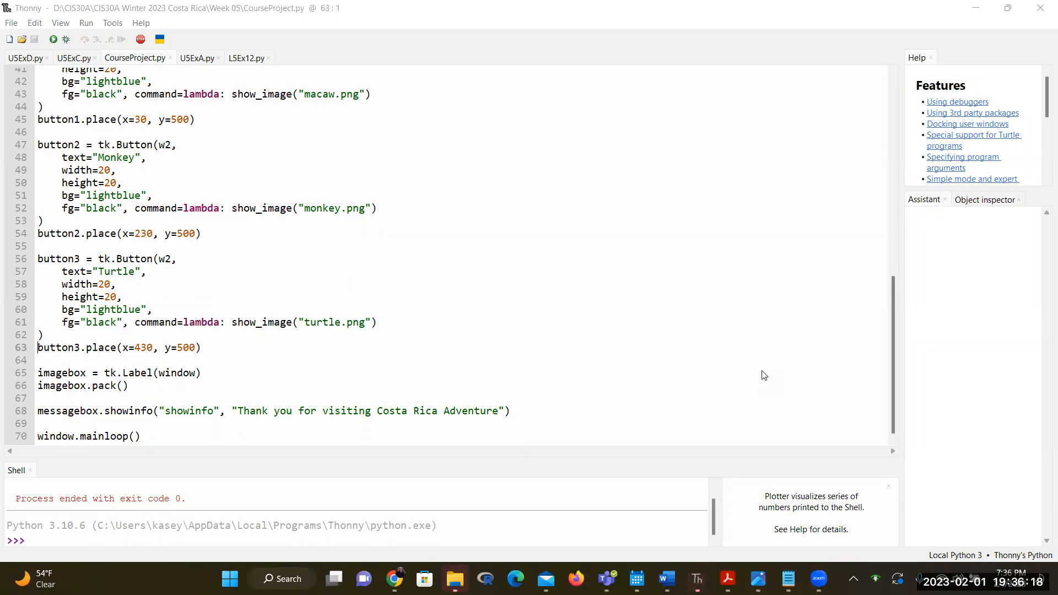
mouse_move(734, 386)
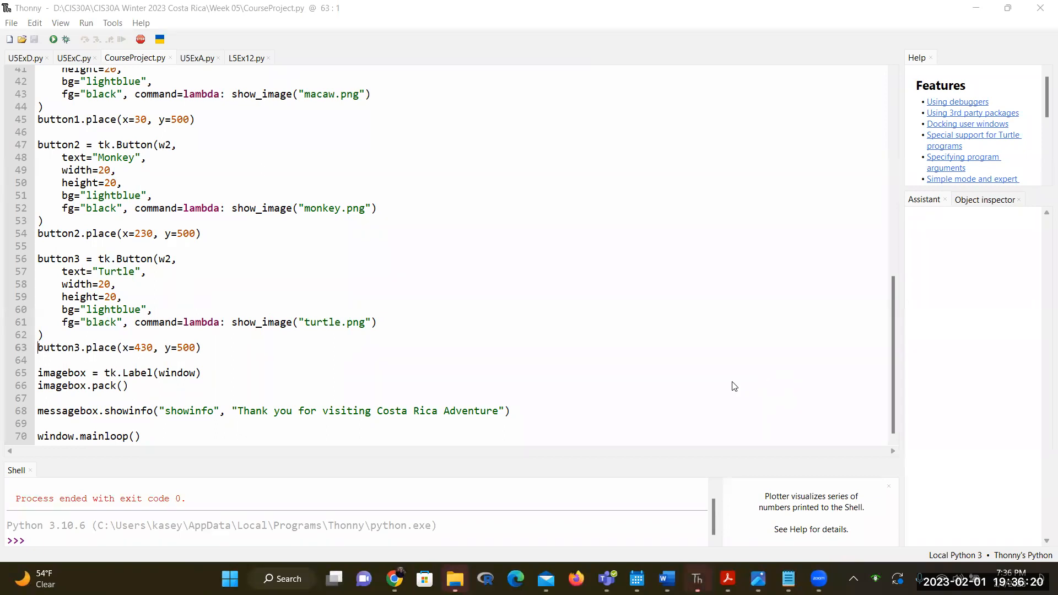
mouse_move(573, 304)
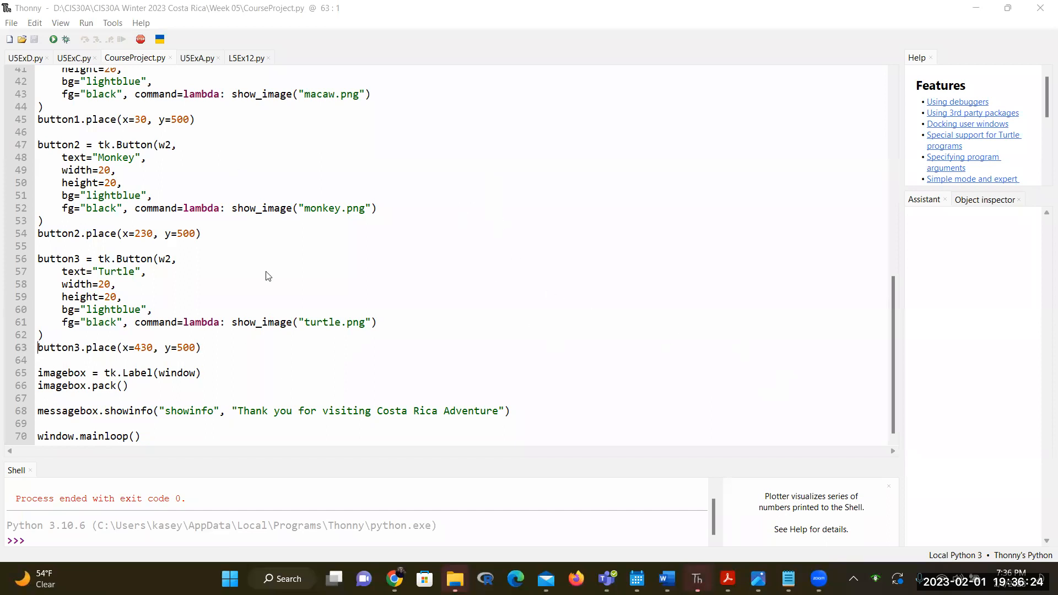
mouse_move(514, 313)
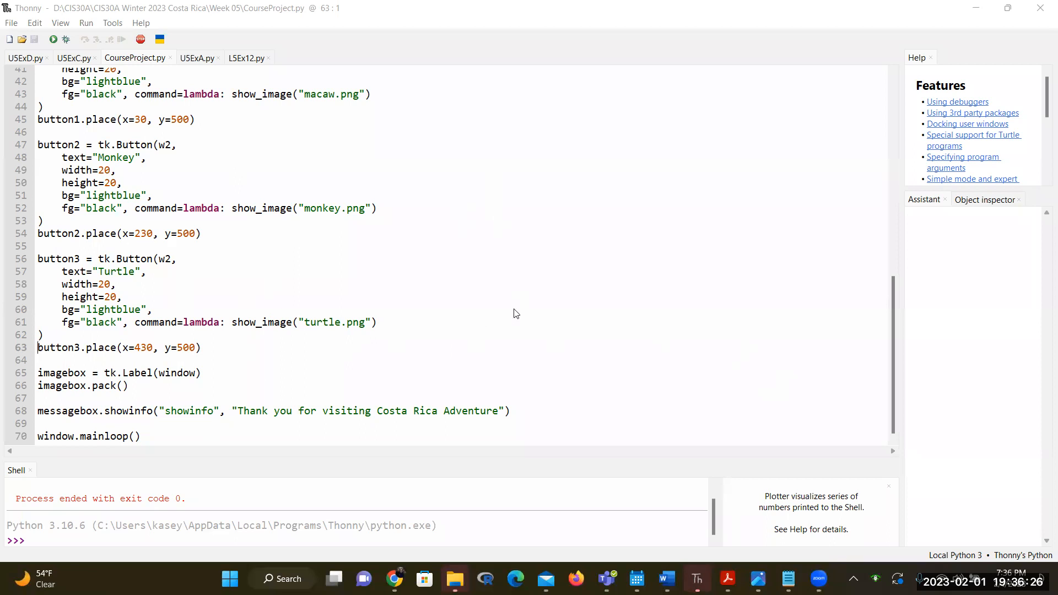
mouse_move(547, 305)
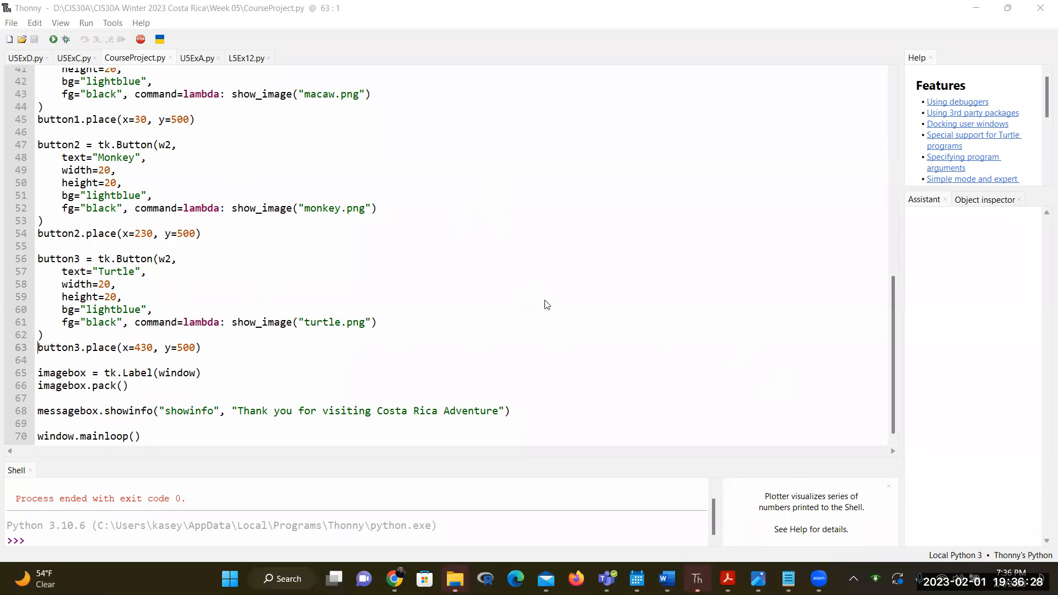
mouse_move(768, 221)
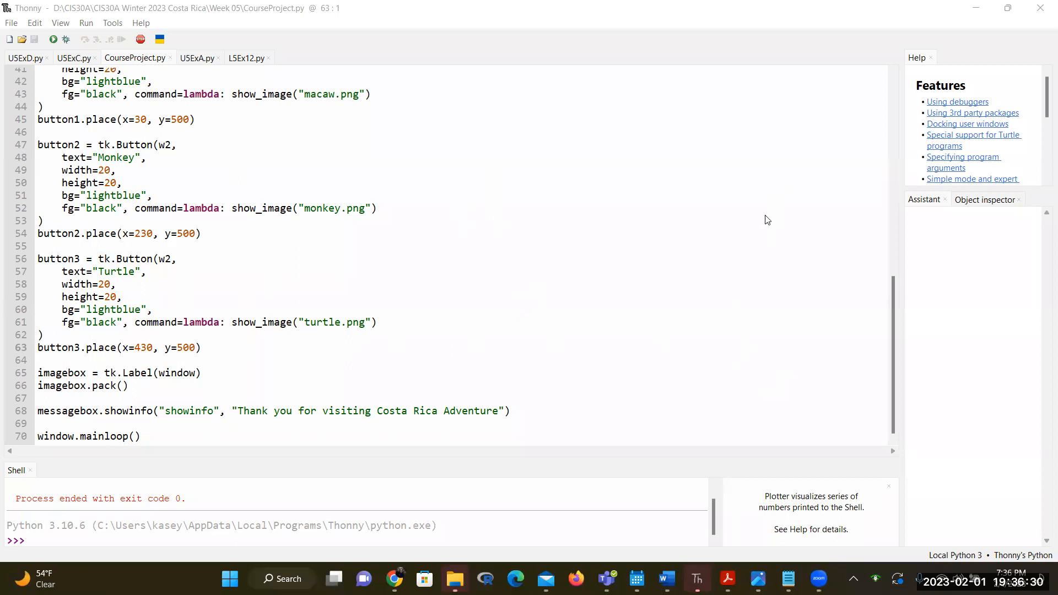